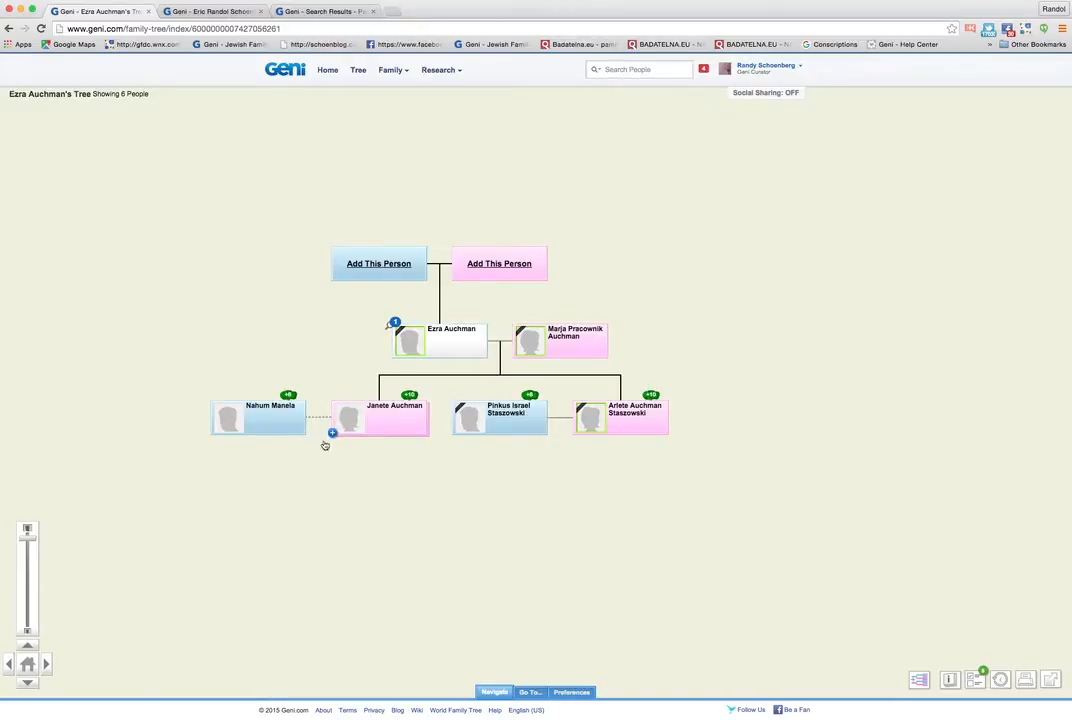
mouse_move(324, 452)
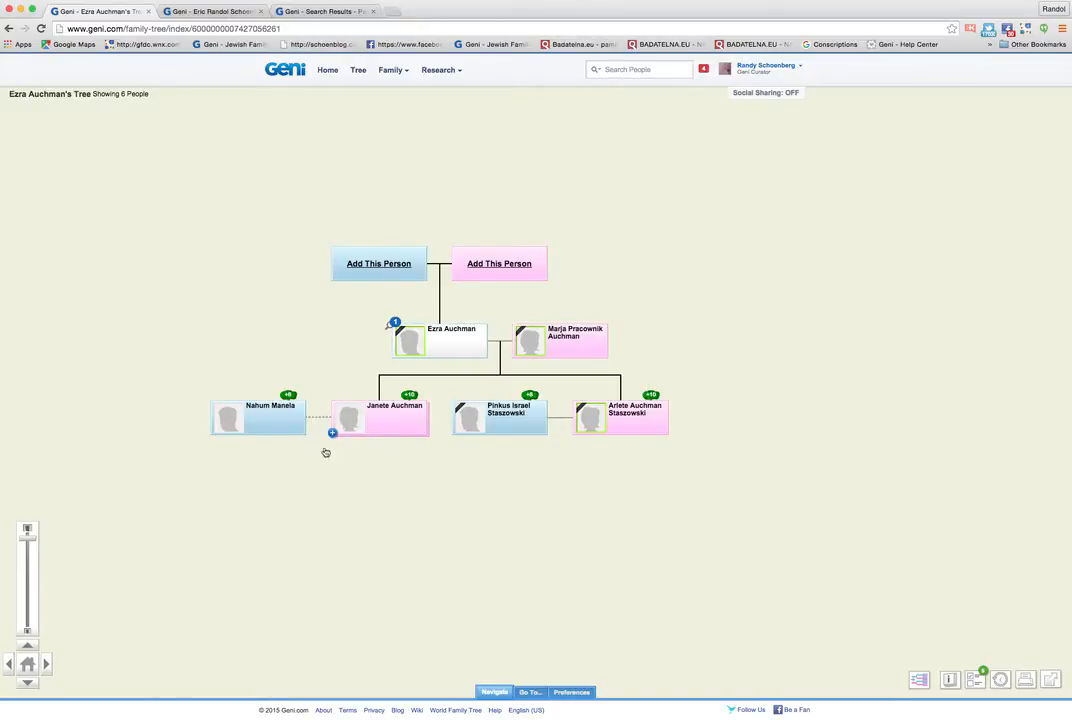
mouse_move(410, 320)
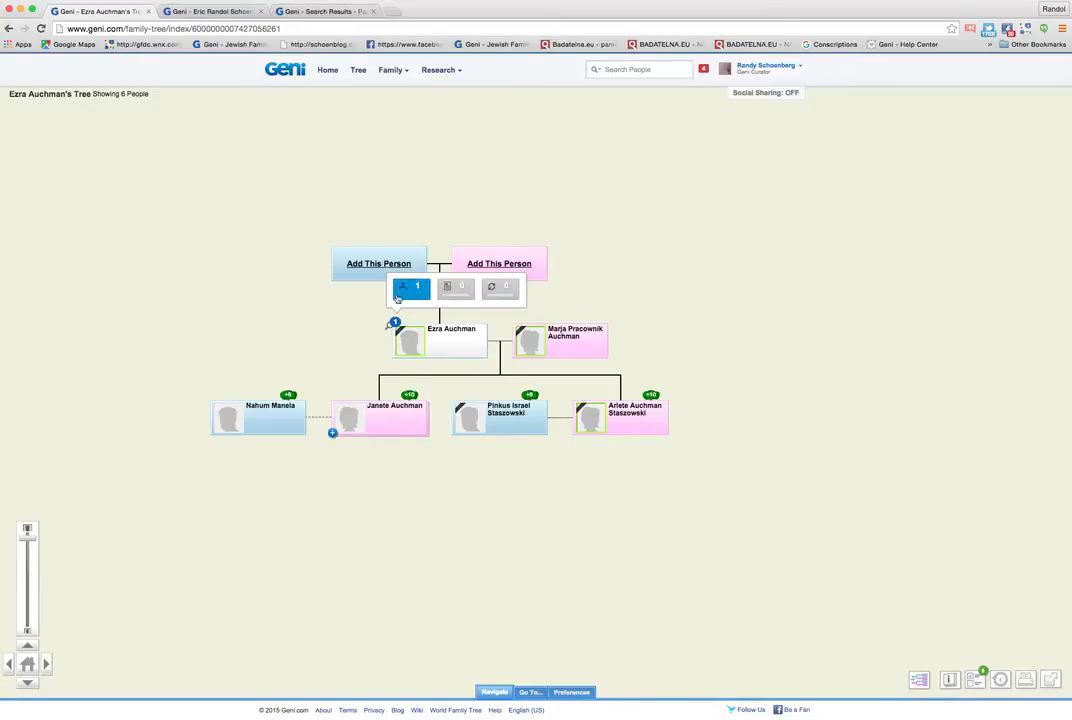
mouse_move(410, 290)
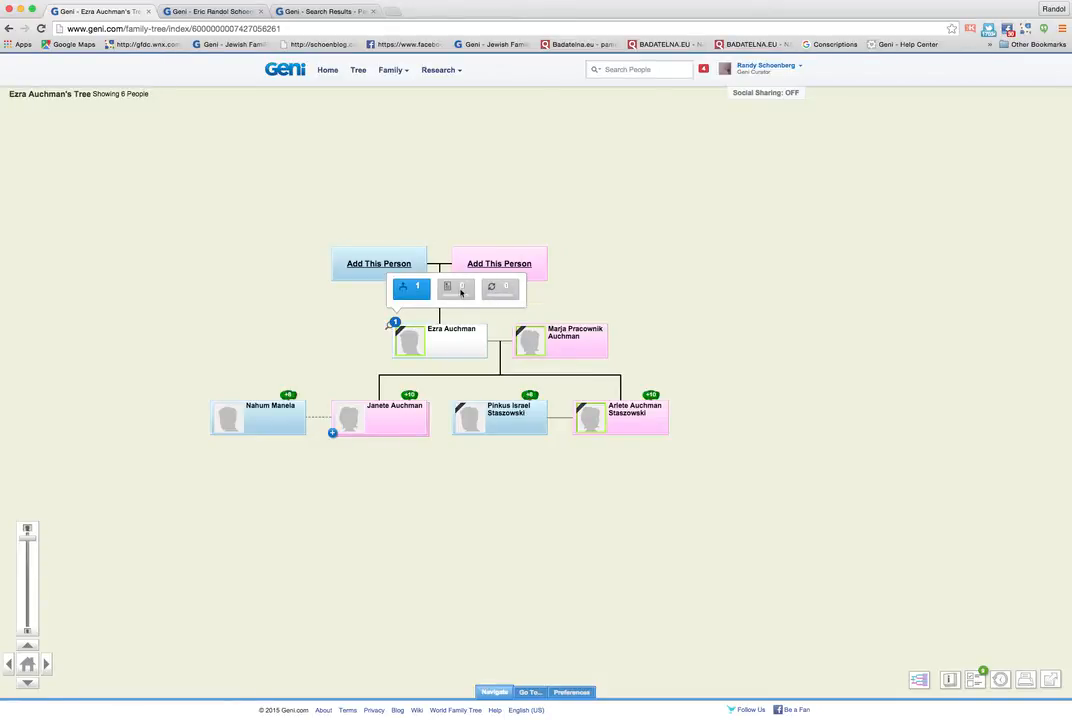
mouse_move(466, 292)
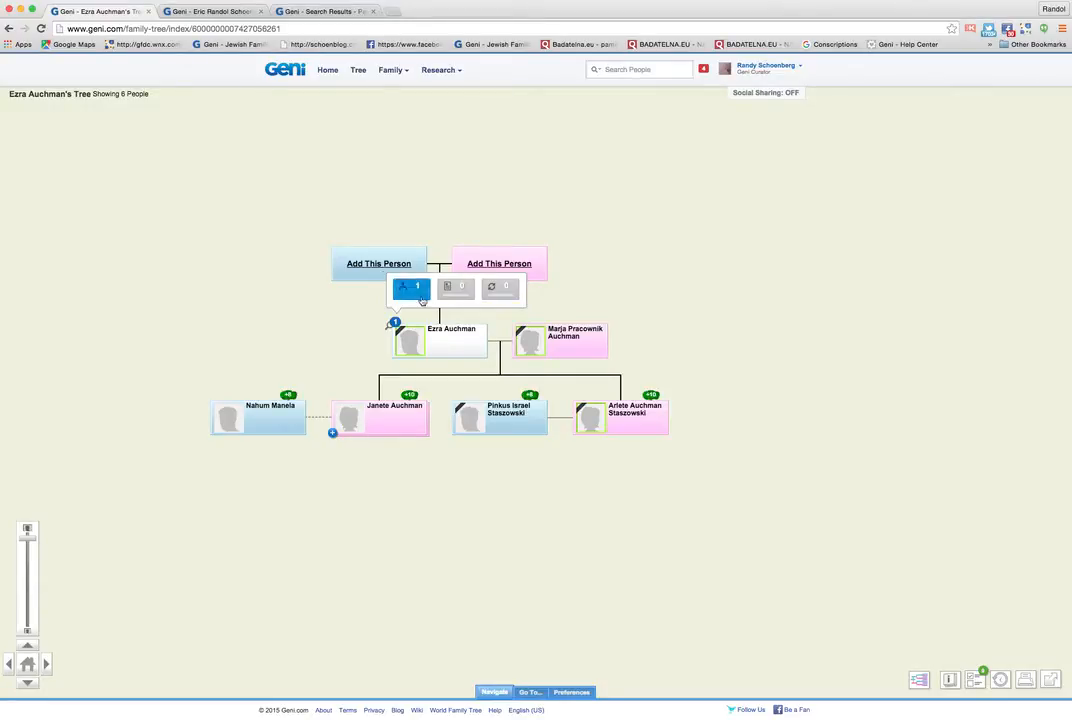
mouse_move(410, 288)
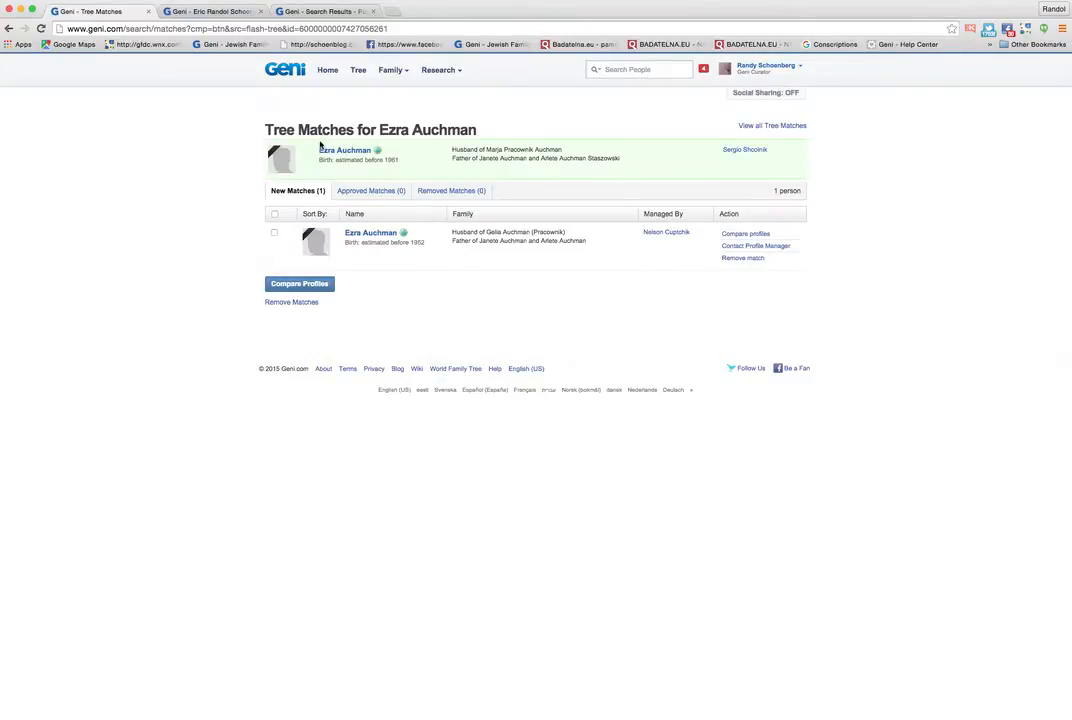
mouse_move(732, 160)
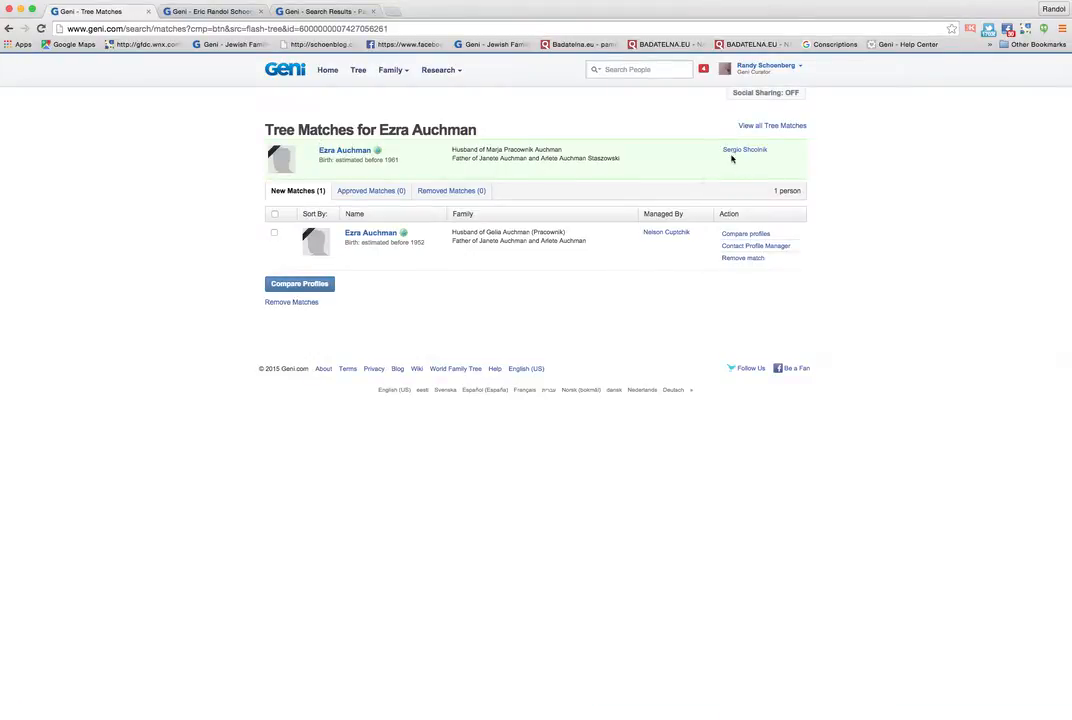
mouse_move(744, 148)
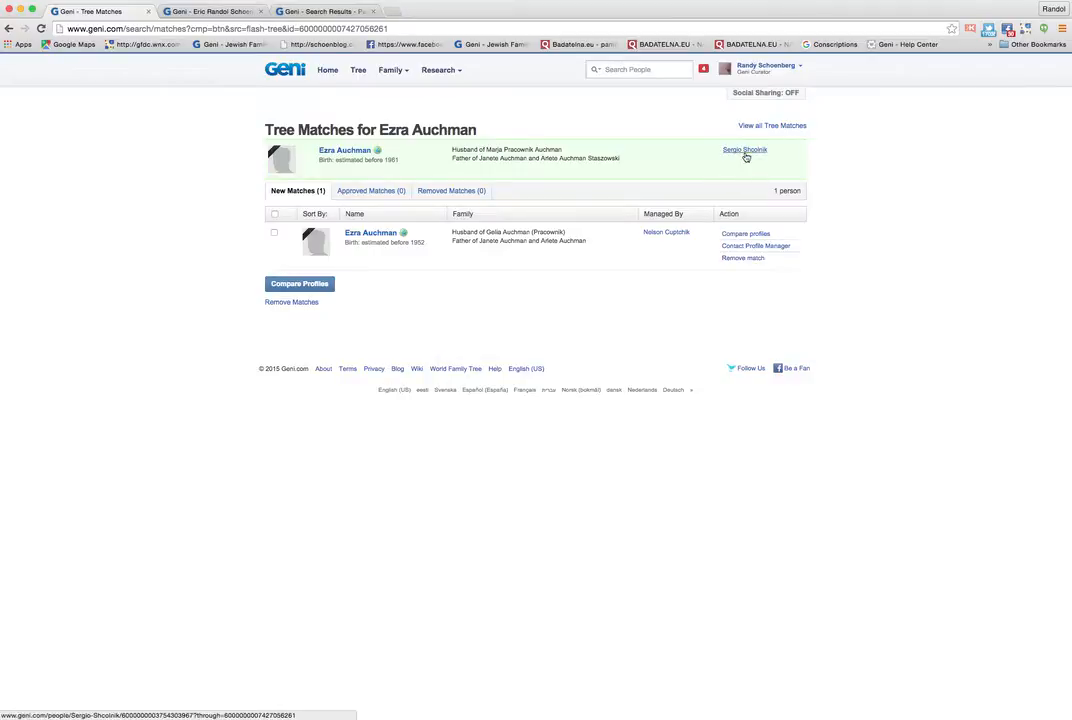
mouse_move(668, 232)
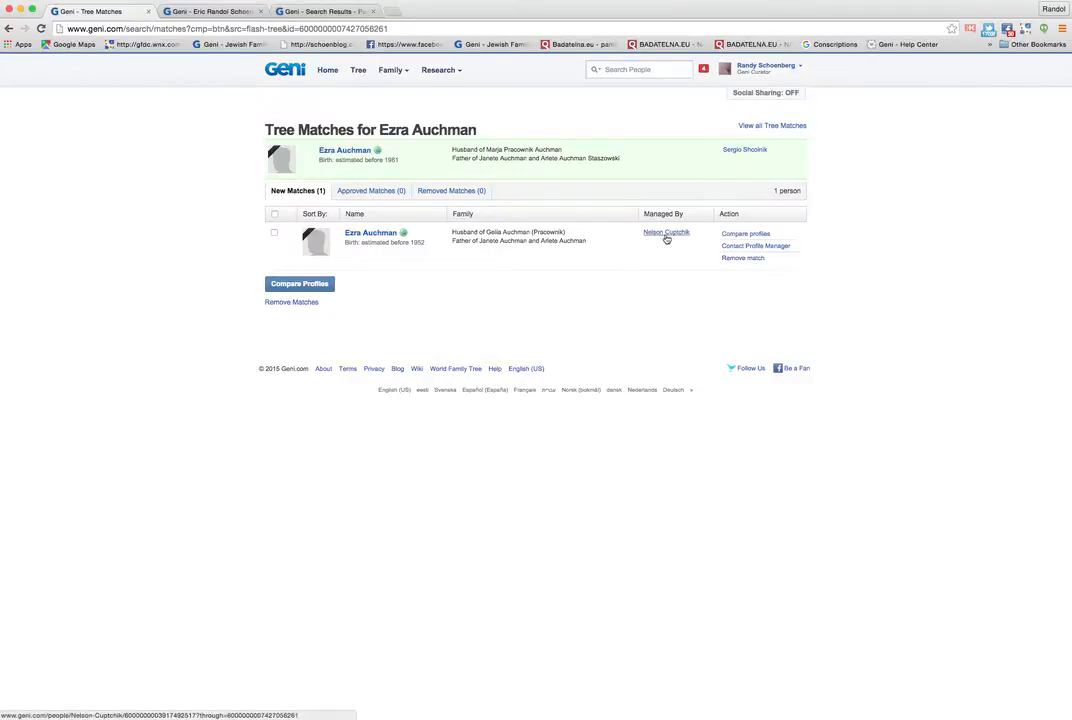
mouse_move(452, 192)
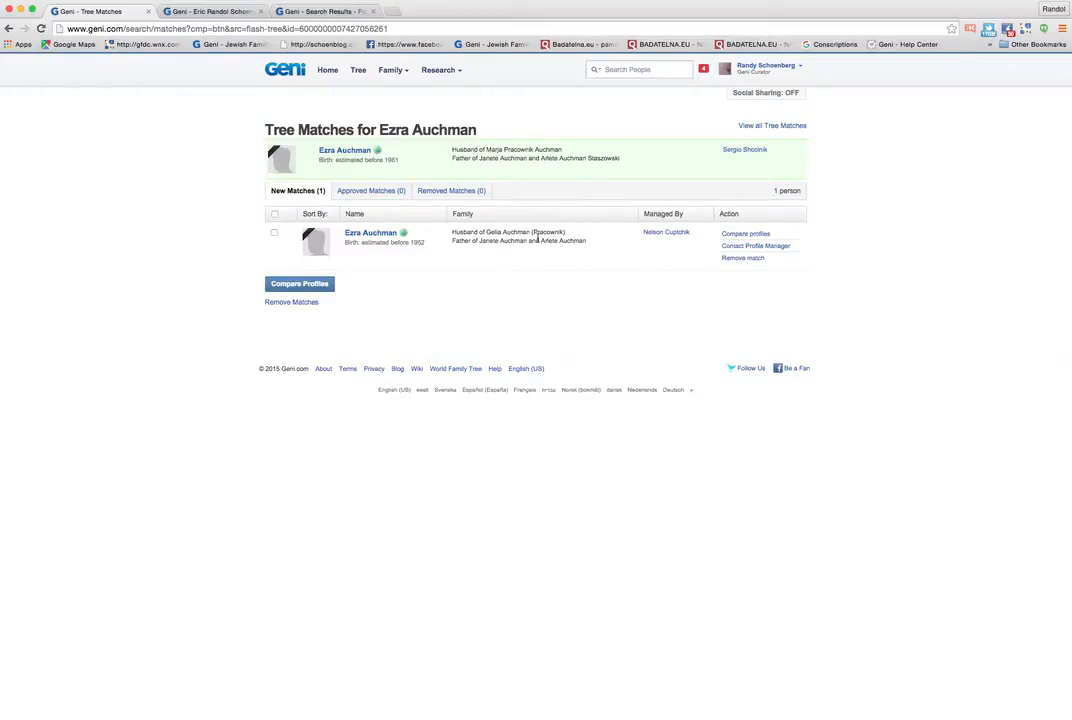
mouse_move(460, 264)
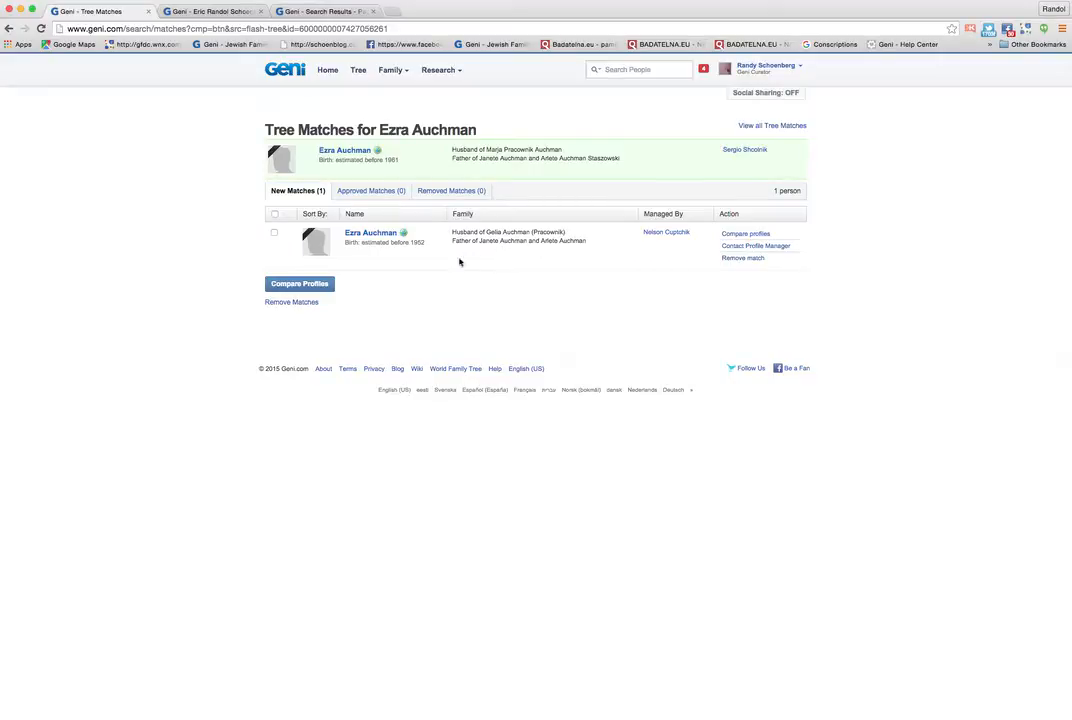
mouse_move(484, 252)
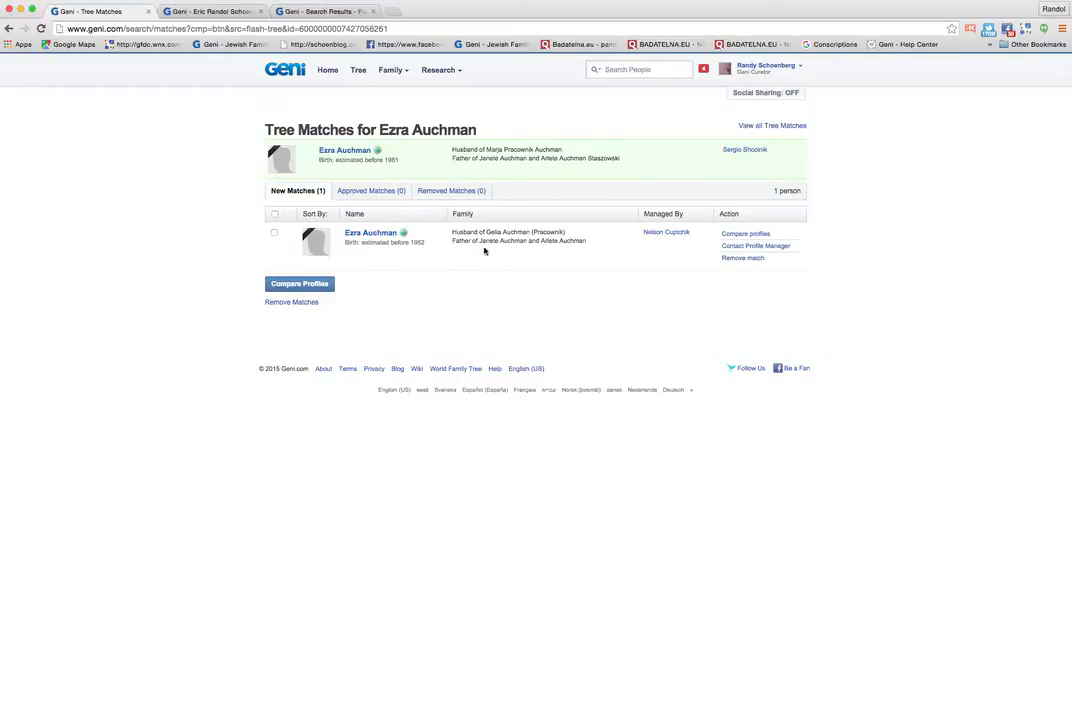
mouse_move(516, 166)
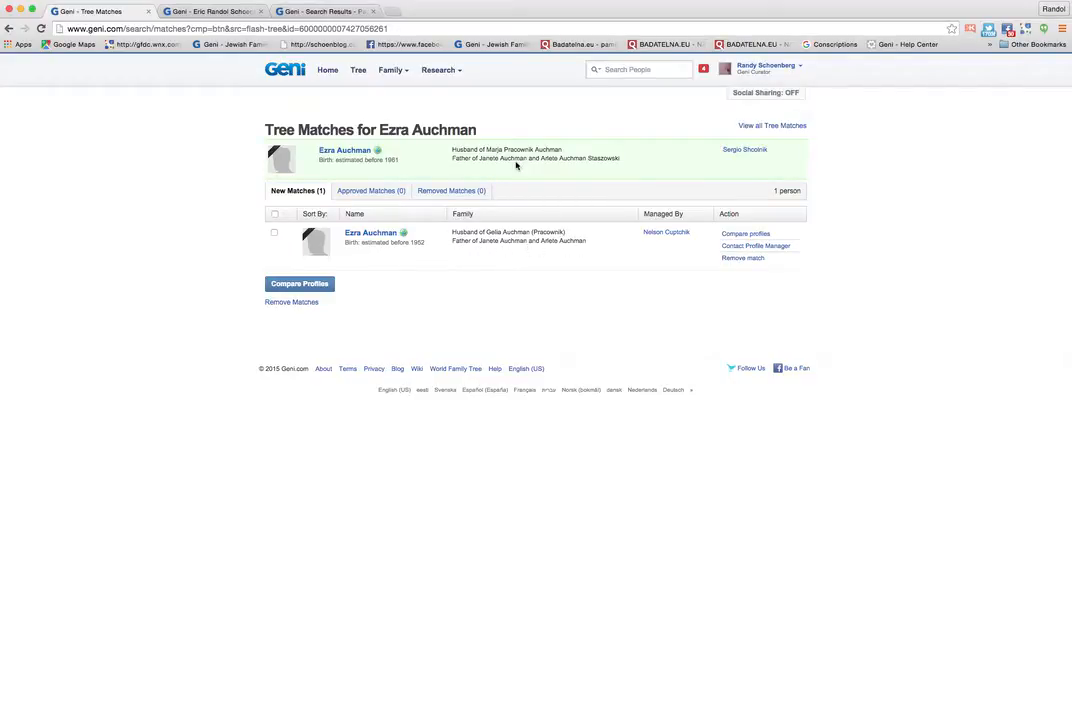
mouse_move(490, 256)
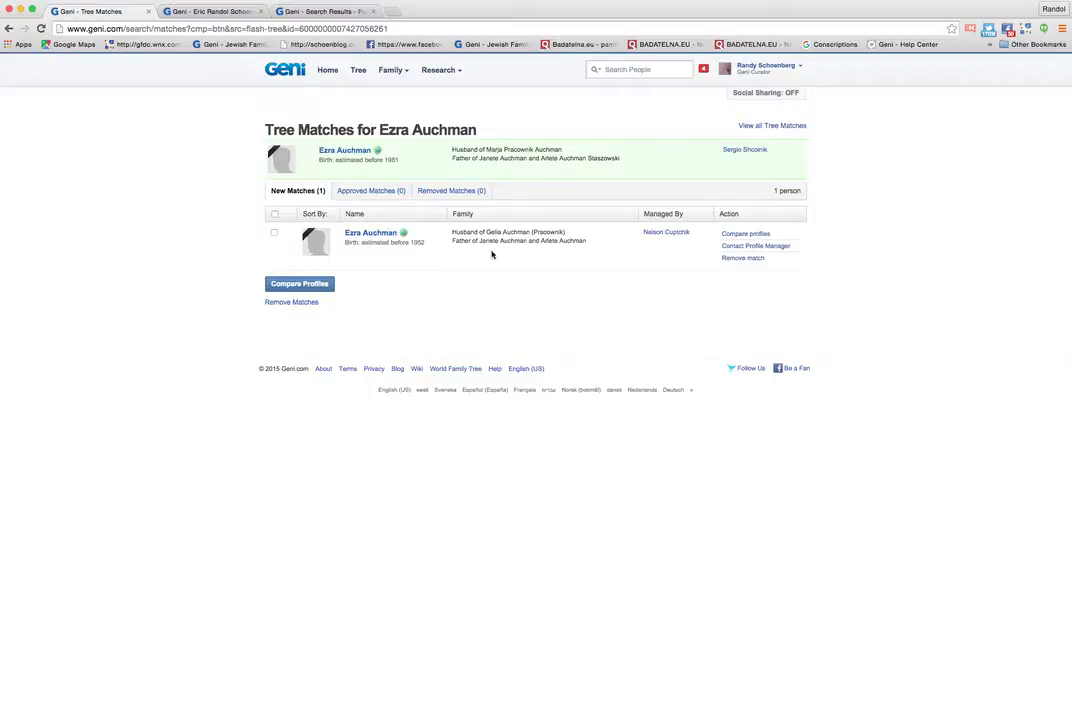
mouse_move(516, 140)
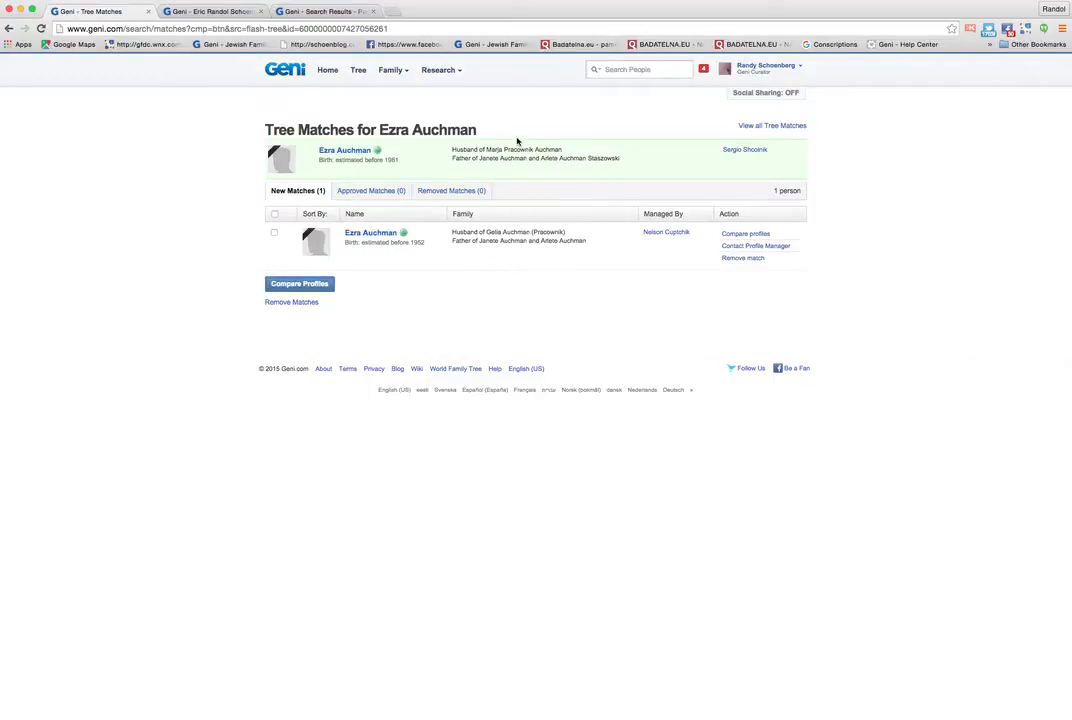
mouse_move(558, 176)
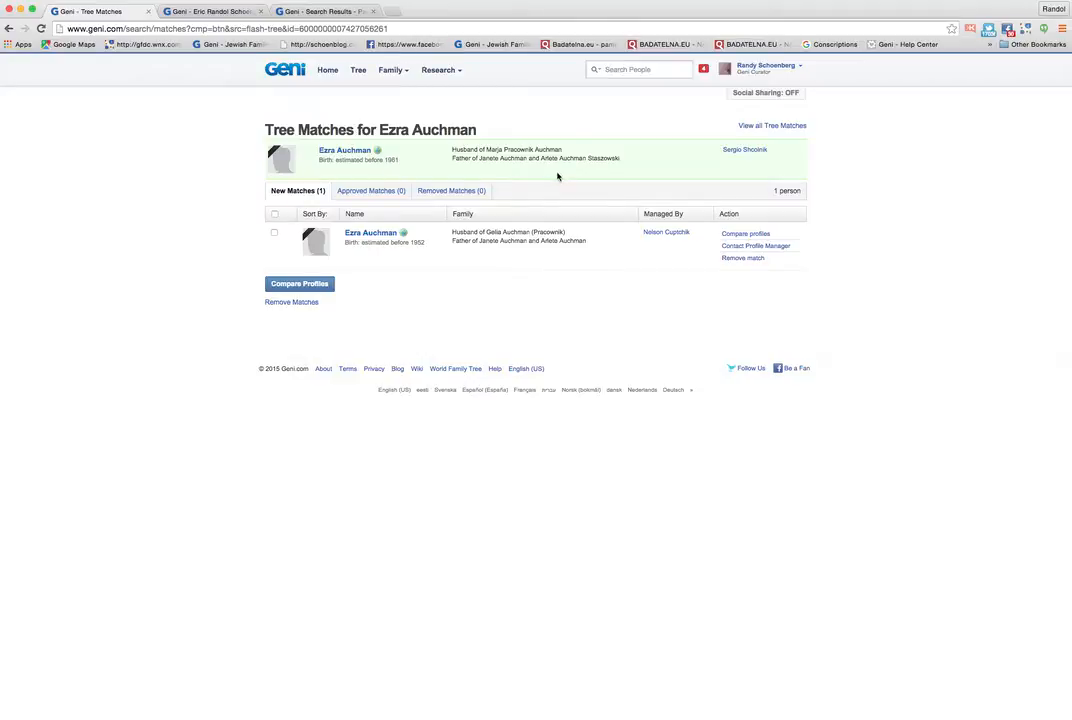
mouse_move(728, 212)
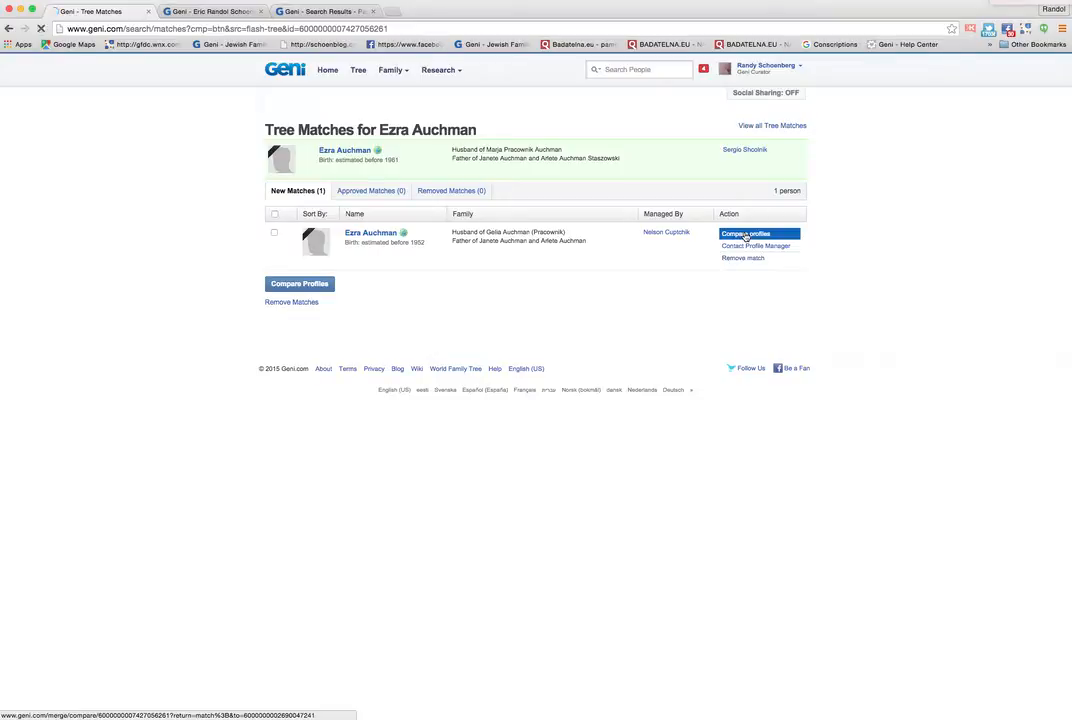
click(746, 232)
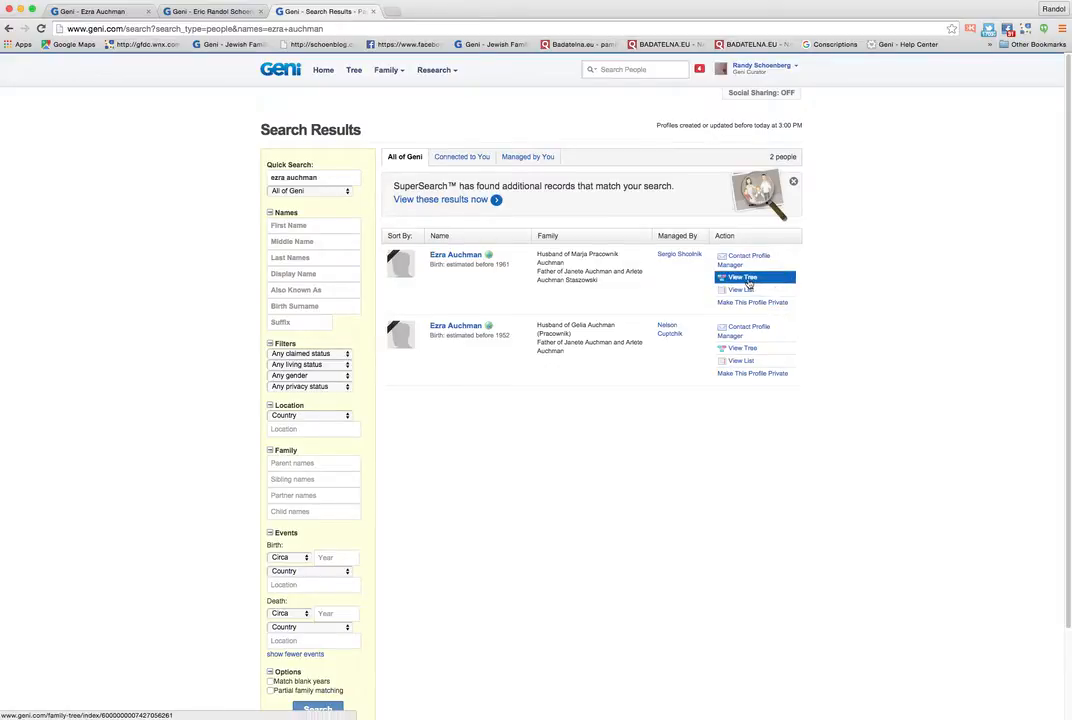
From Ezra's tree, add a brother with first name 'Ezra' and save the new profile.
click(742, 276)
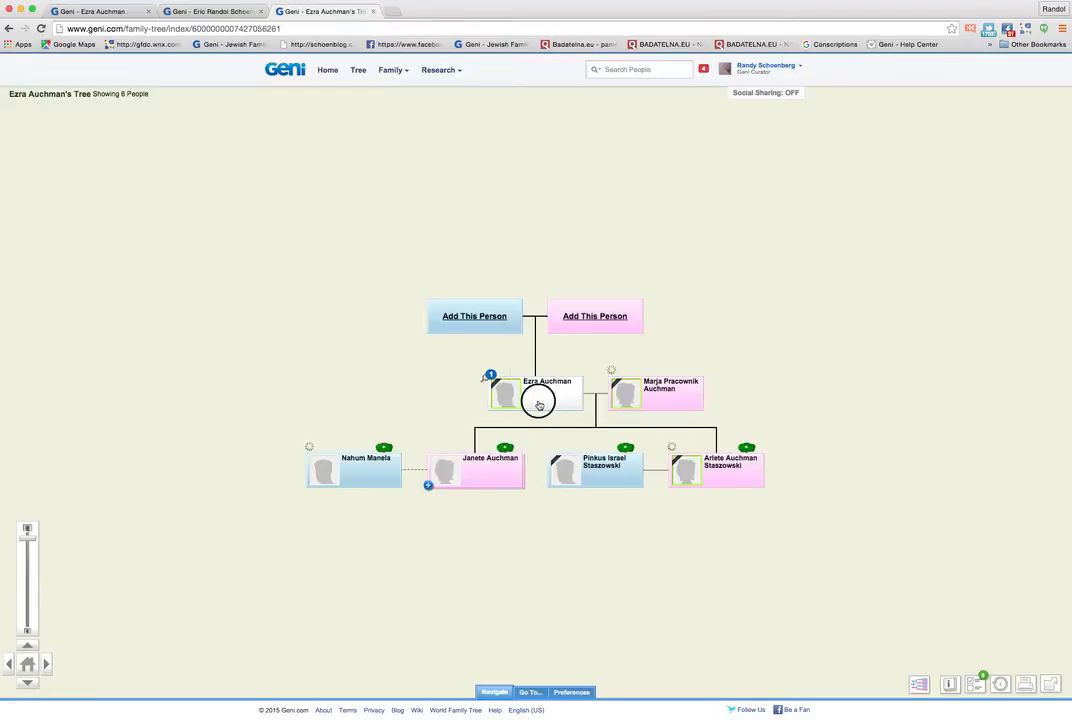
click(614, 392)
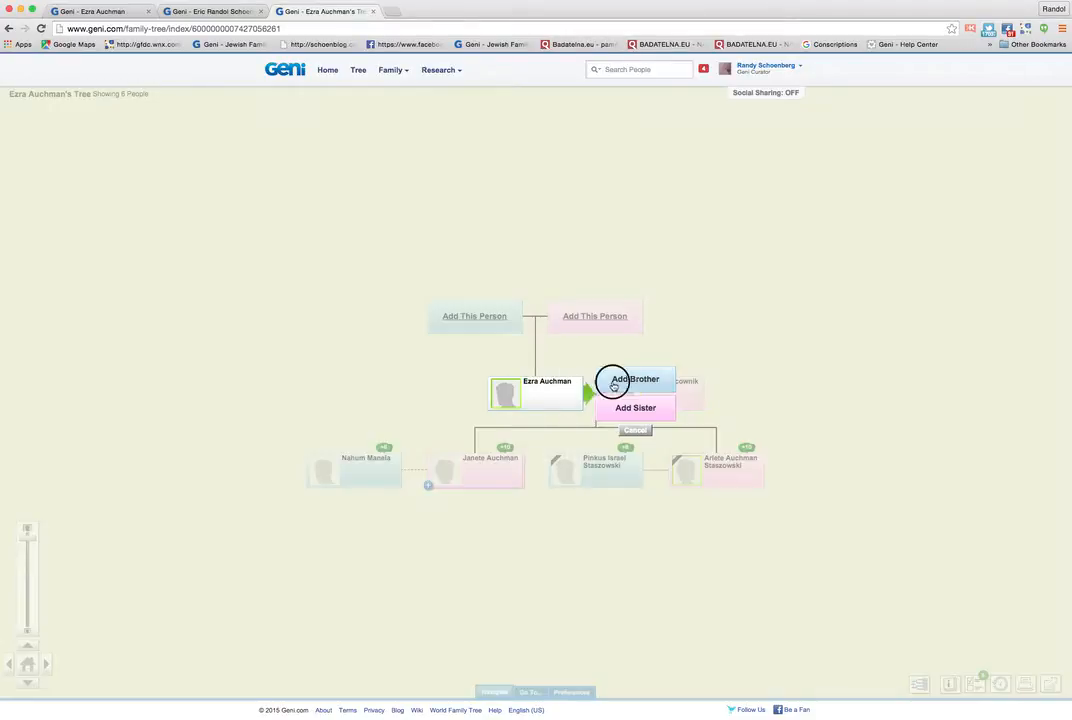
click(634, 380)
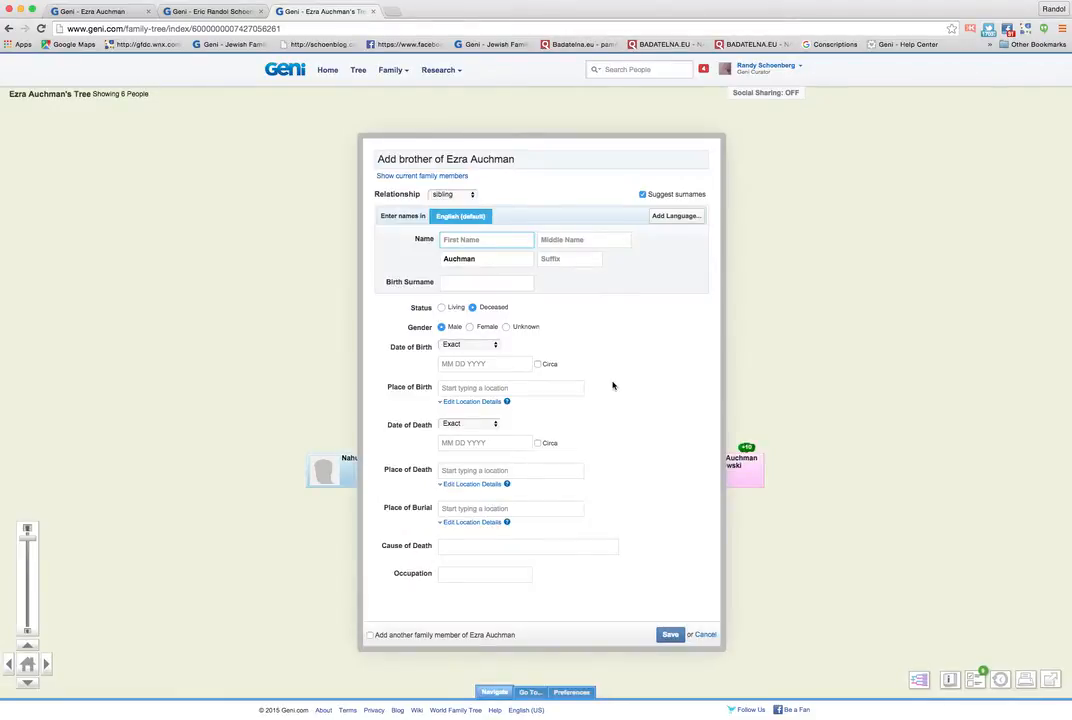
text(Ezra)
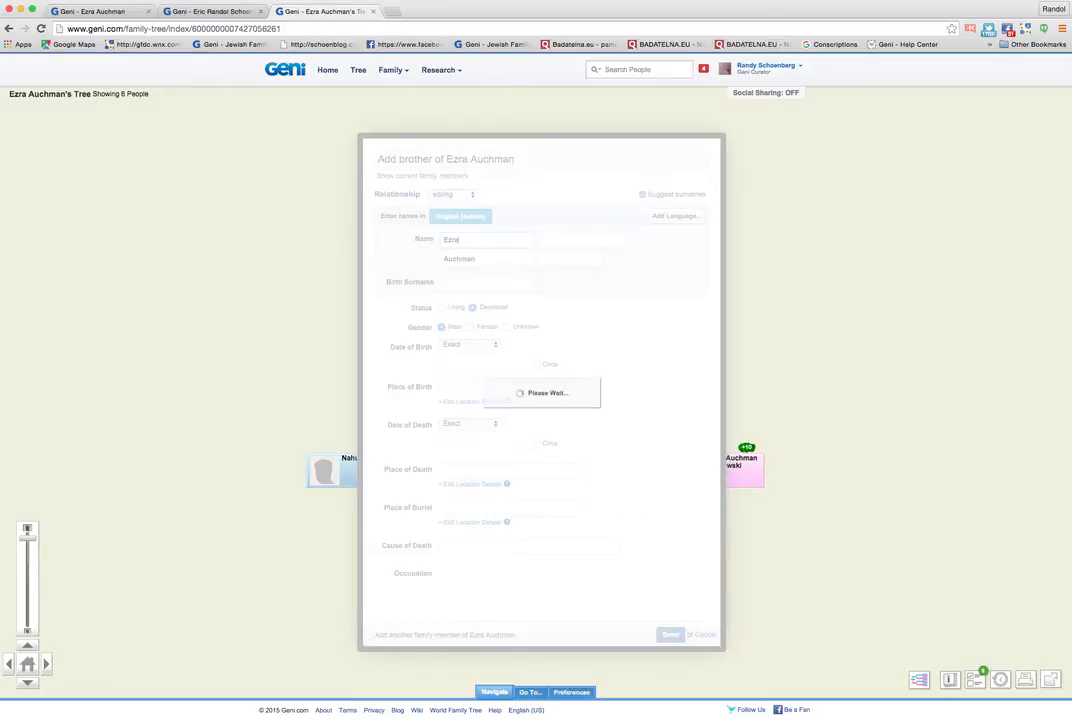
click(670, 634)
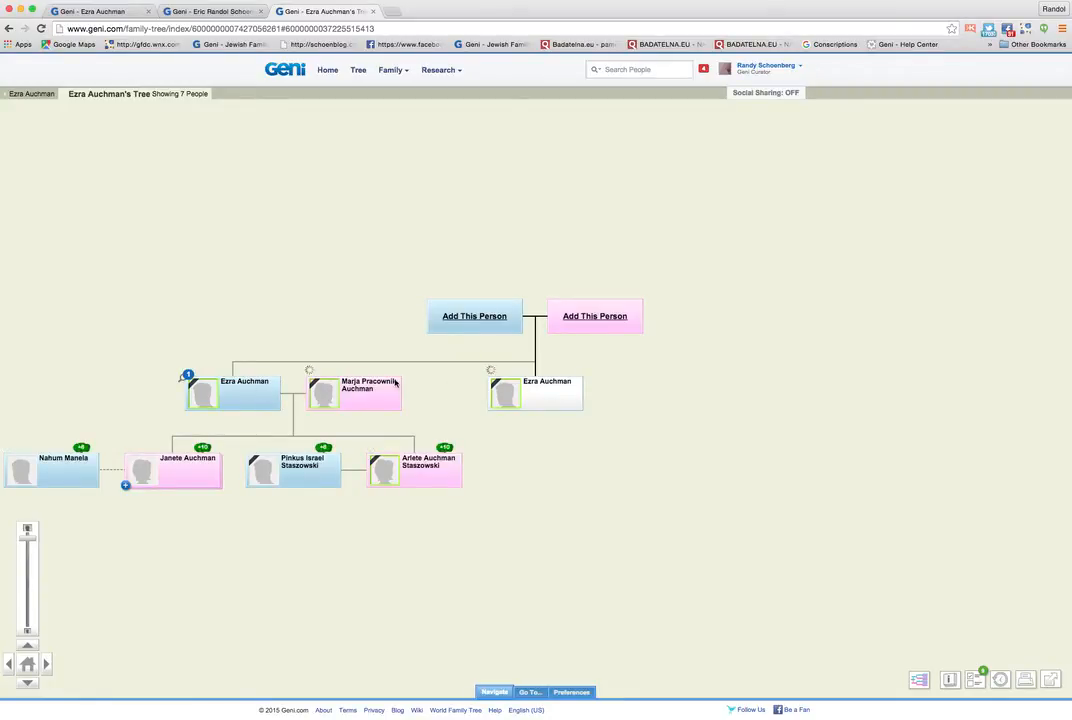
mouse_move(528, 396)
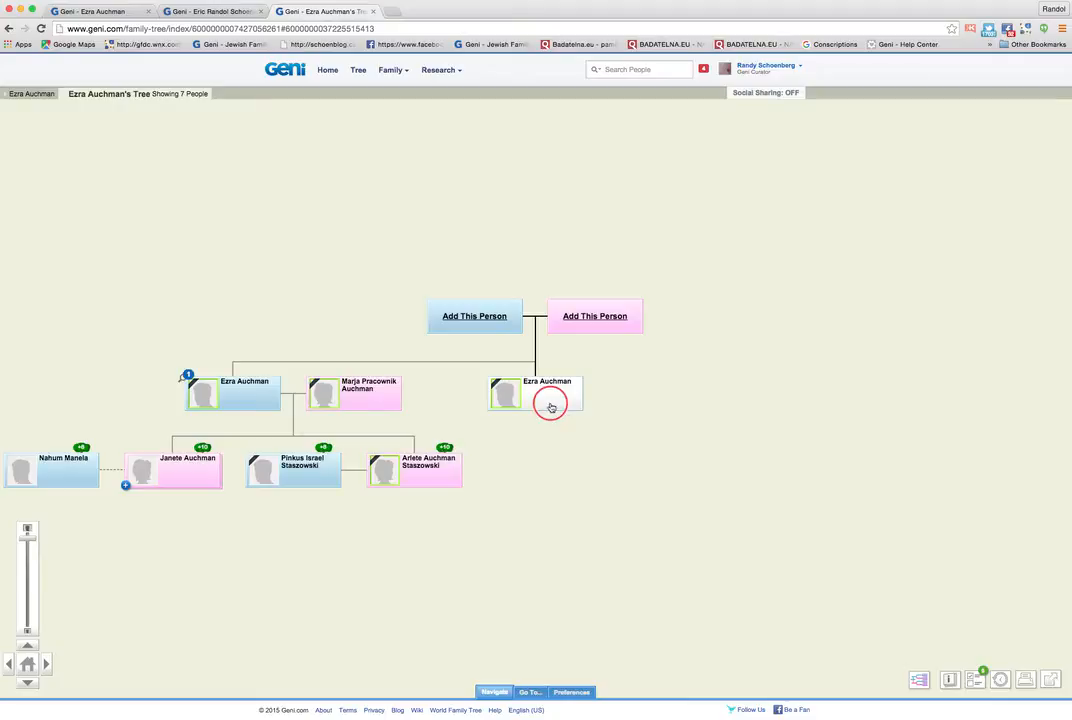
click(548, 392)
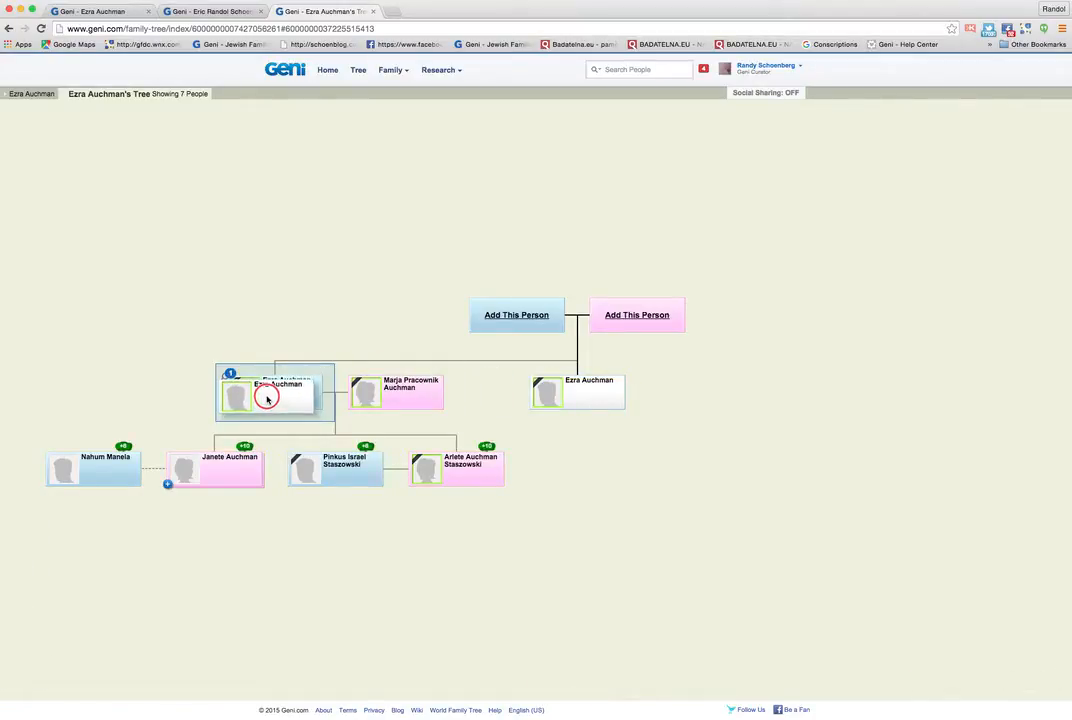
click(266, 396)
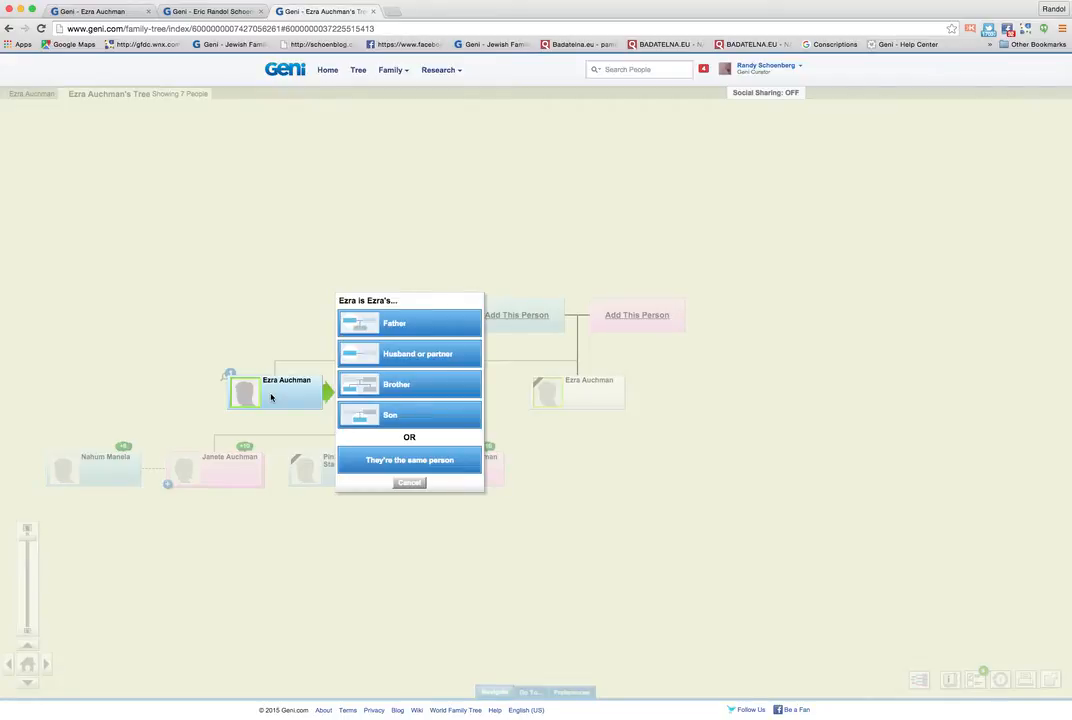
mouse_move(378, 380)
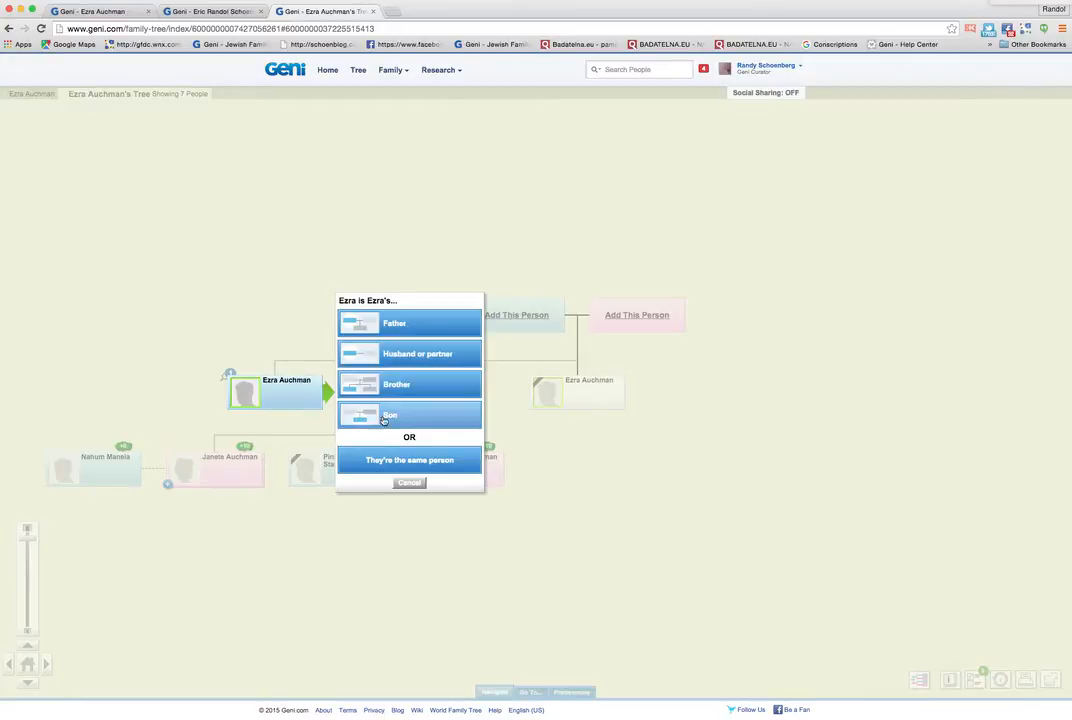
mouse_move(376, 452)
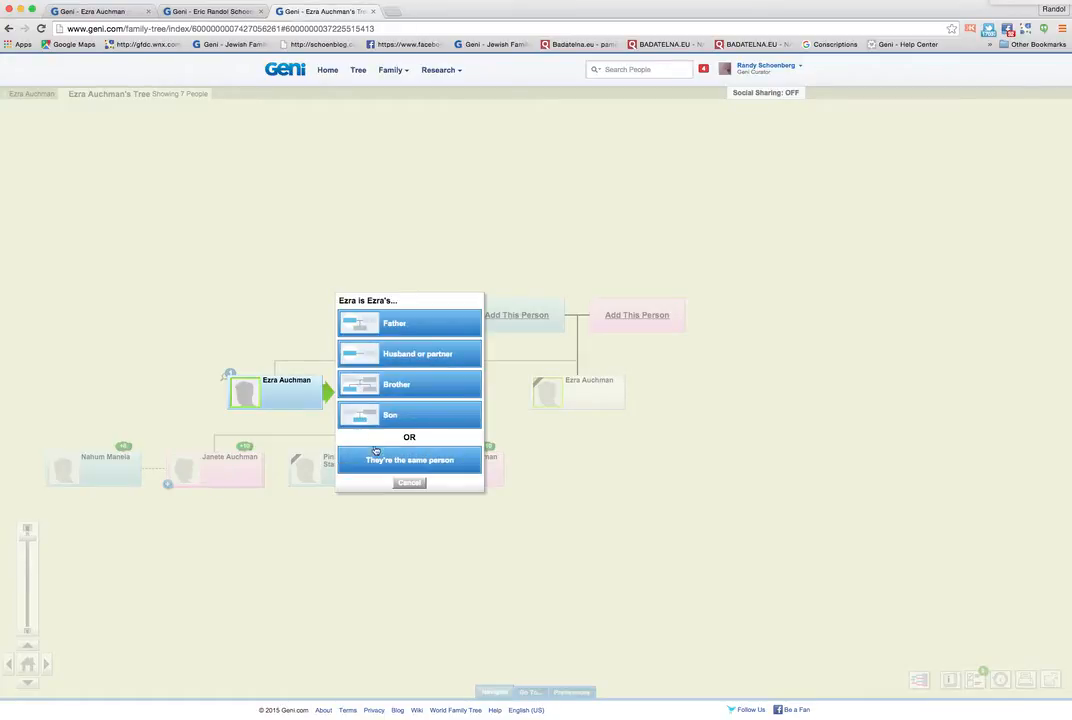
mouse_move(408, 460)
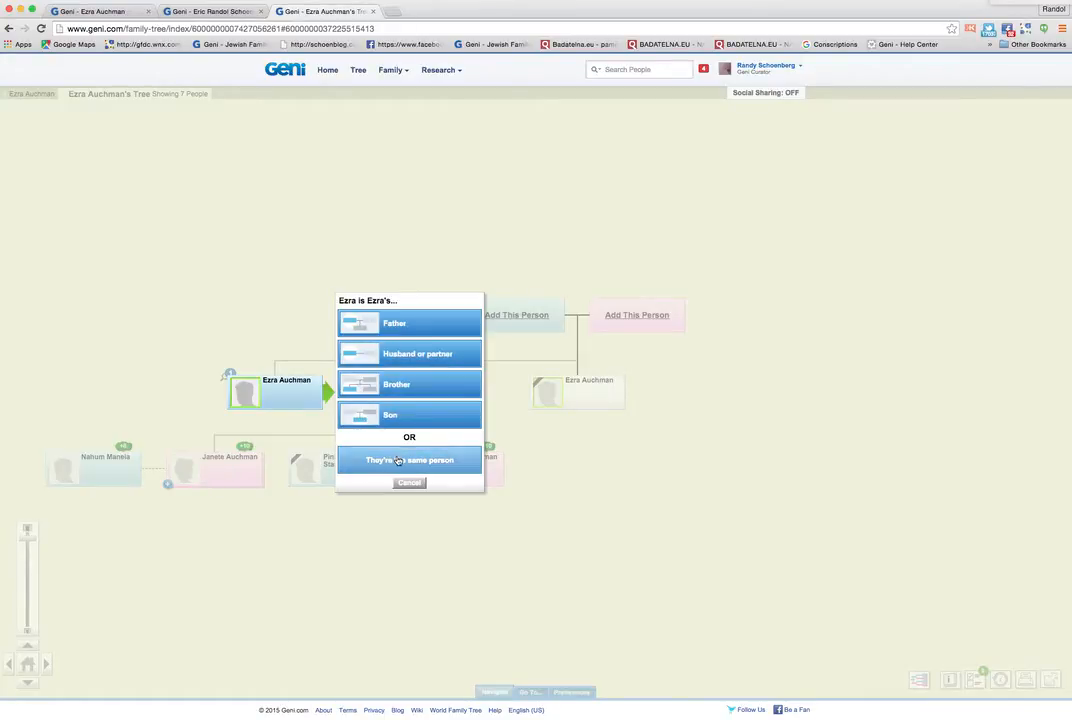
click(408, 460)
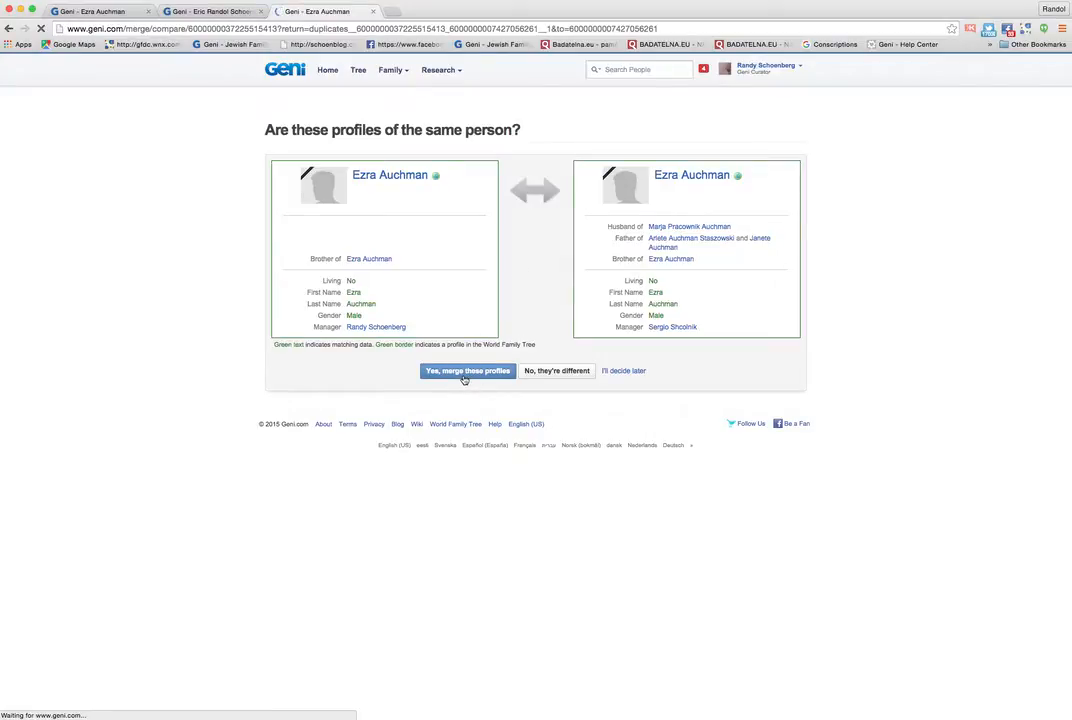
Confirm 'Yes, merge these profiles' for the two Ezras and view the merged tree of six.
click(468, 370)
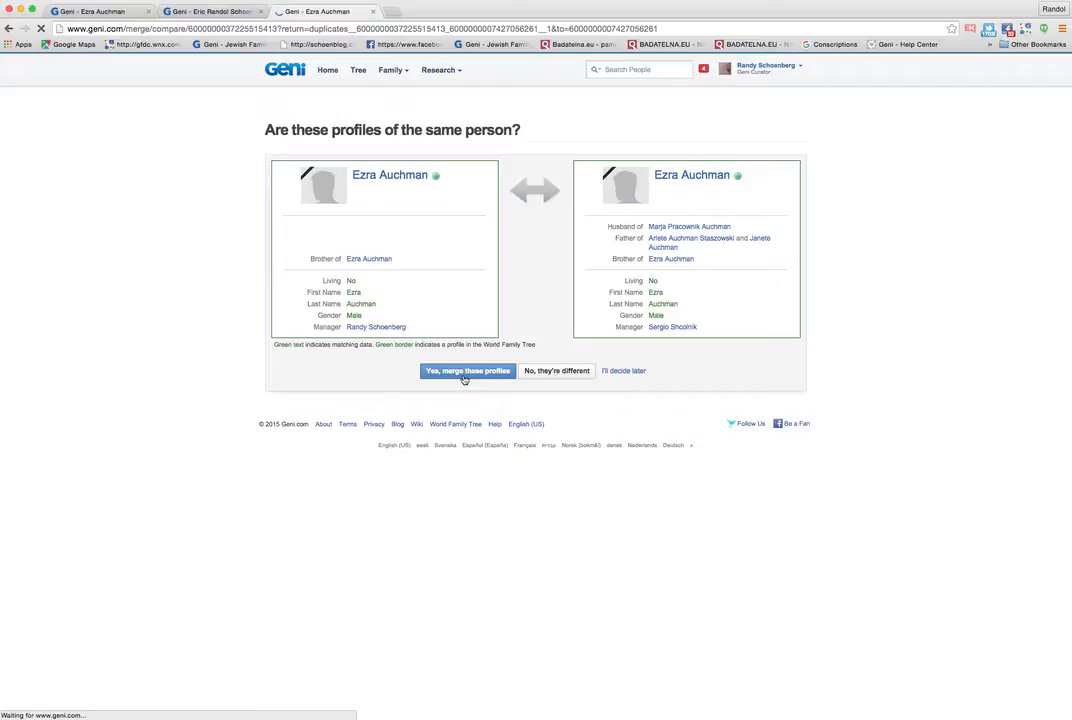
click(468, 370)
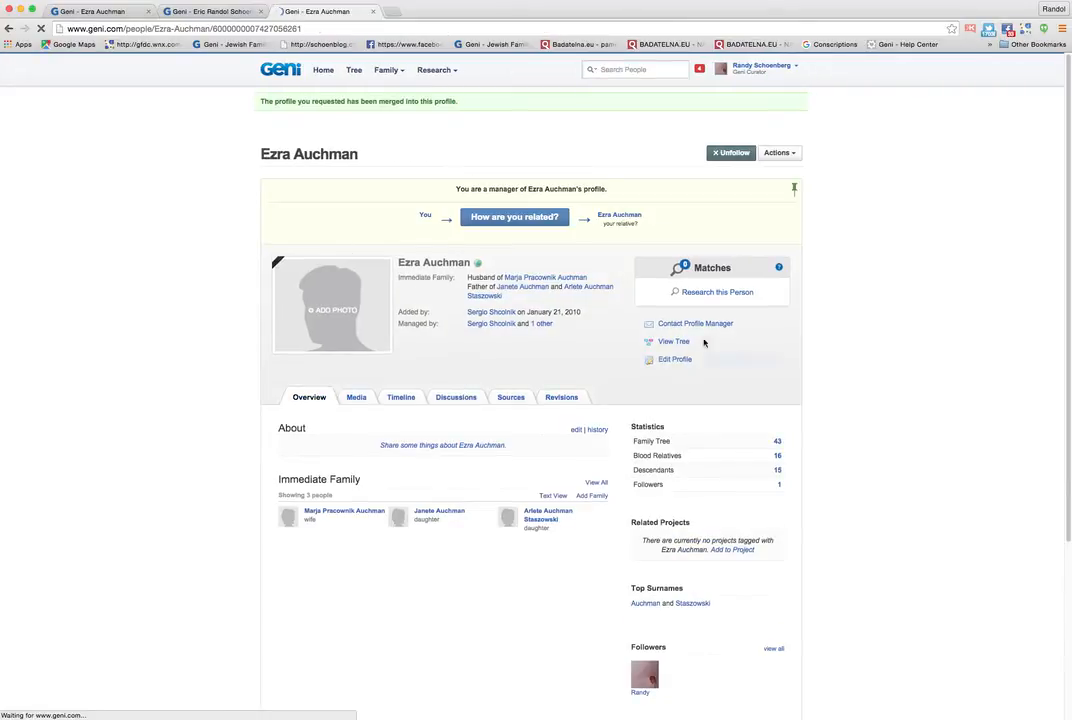
click(674, 340)
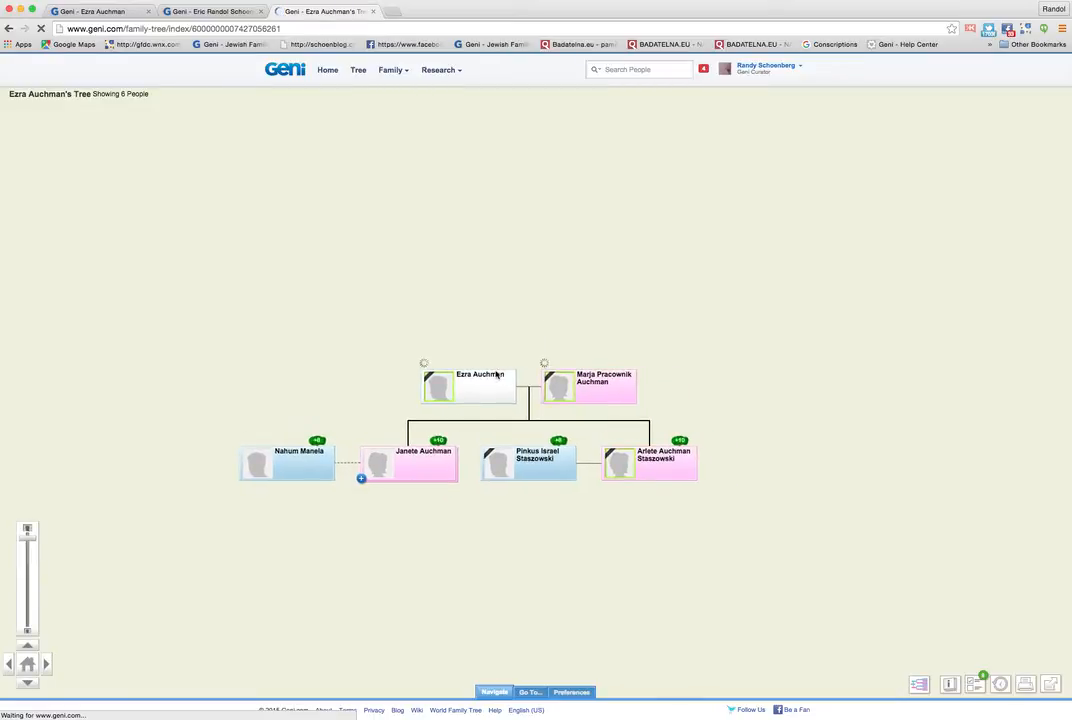
click(480, 388)
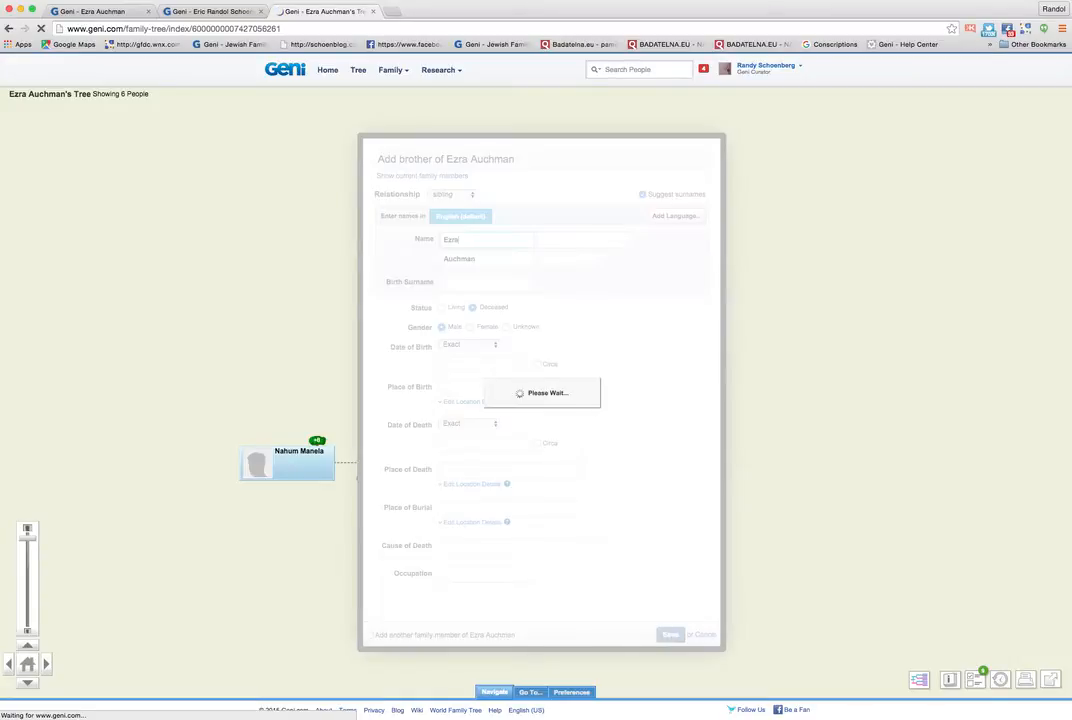
click(670, 634)
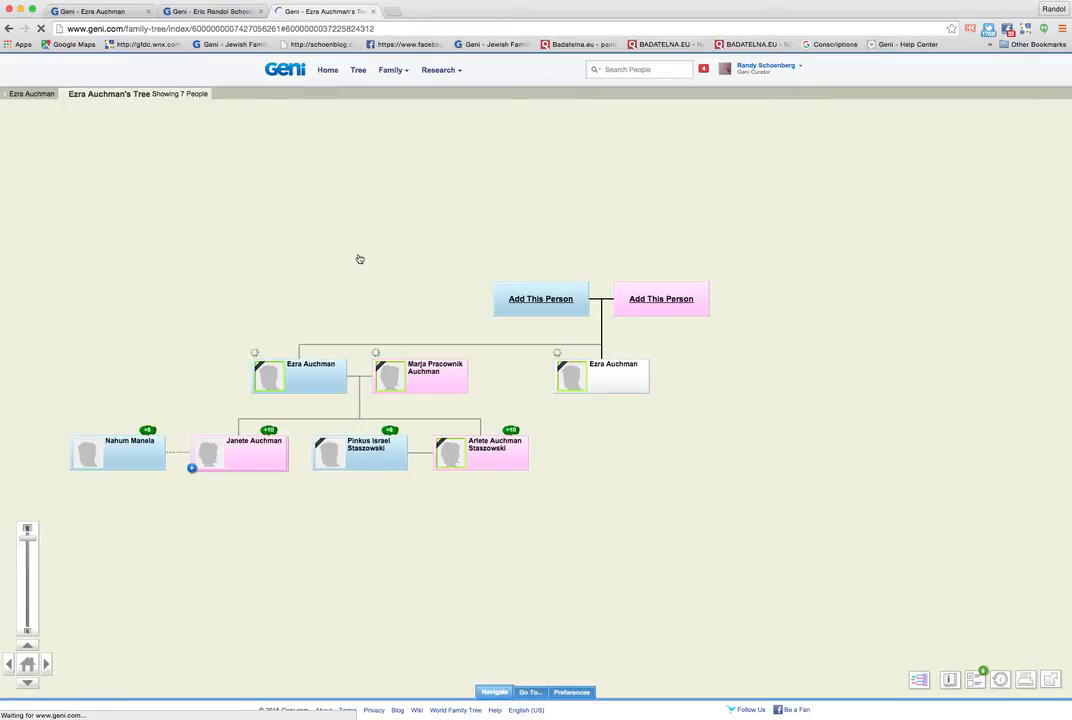
mouse_move(630, 396)
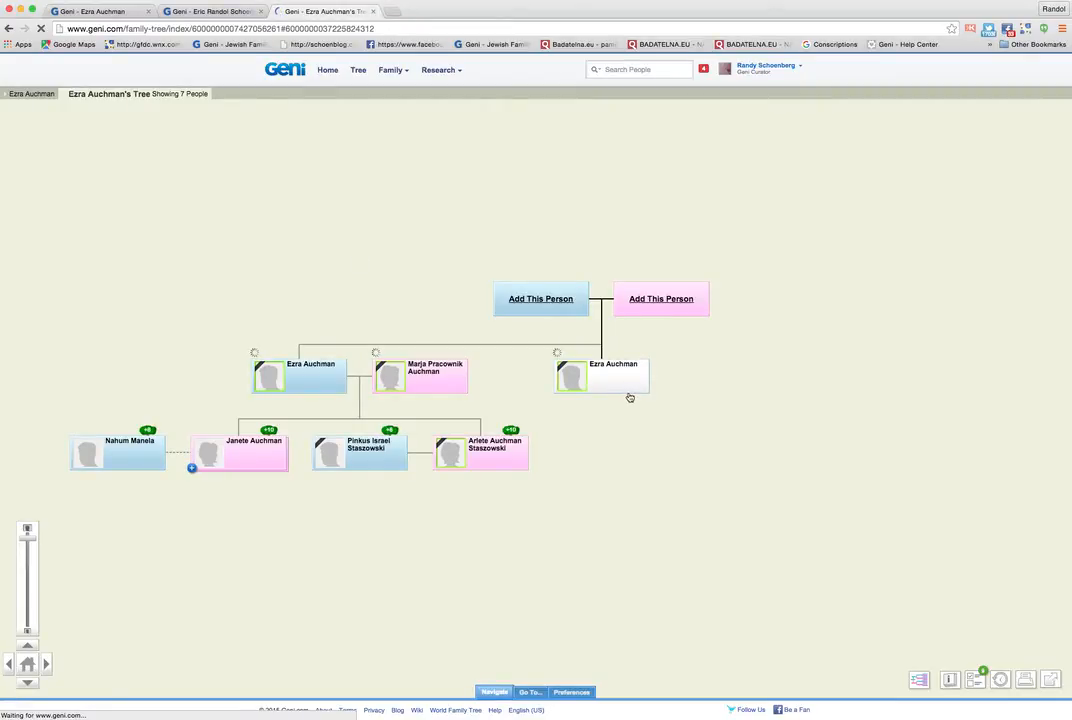
click(420, 376)
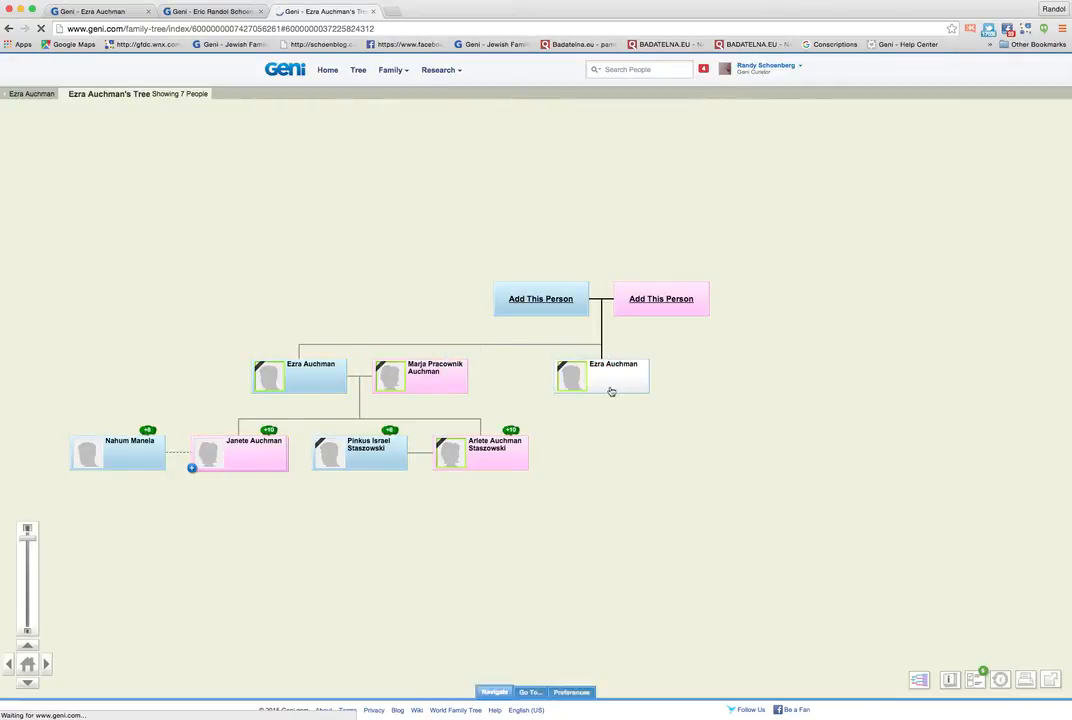
Send the new Ezra to Map These People, drop him onto the original Ezra as the same person.
click(612, 376)
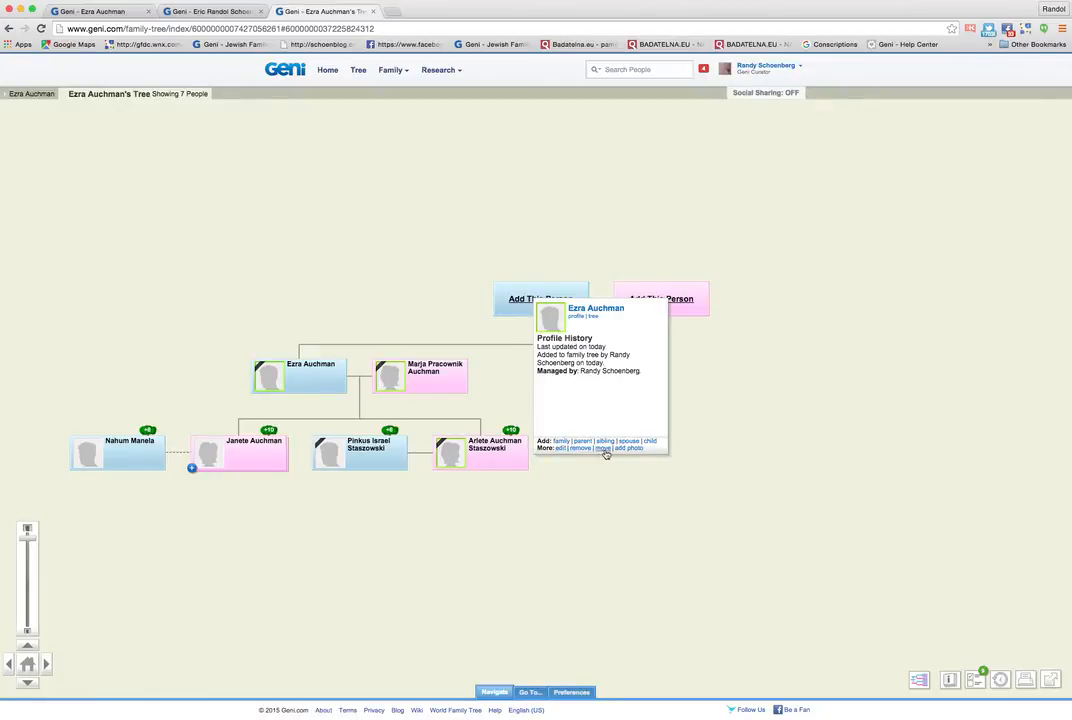
click(602, 448)
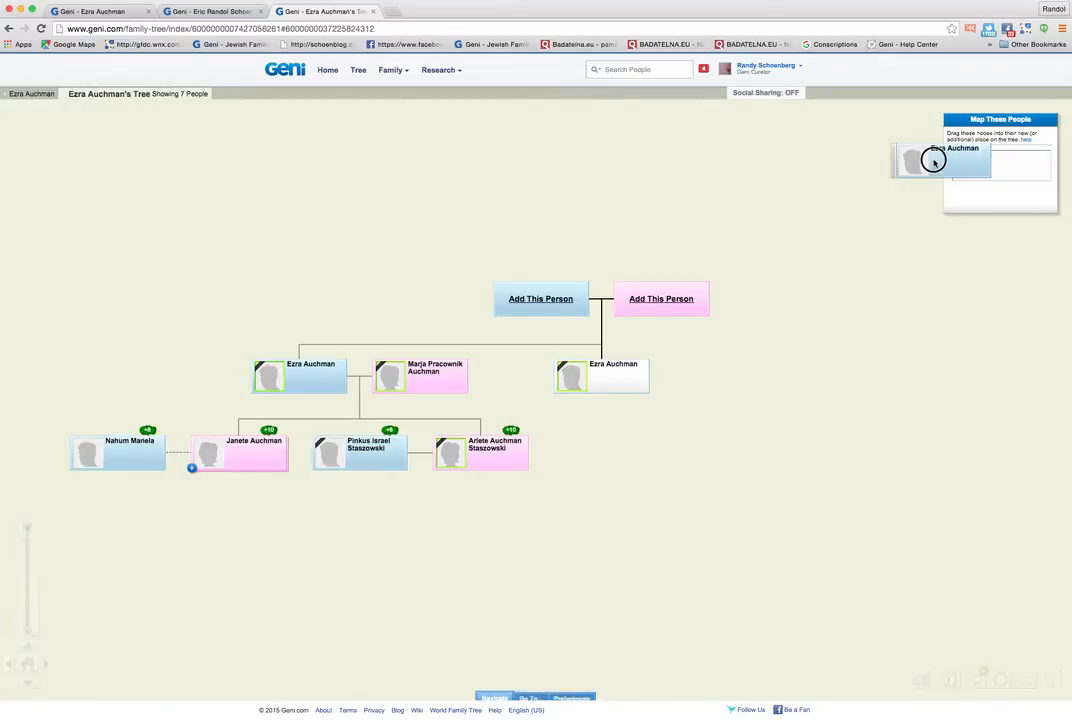
drag(936, 160, 300, 344)
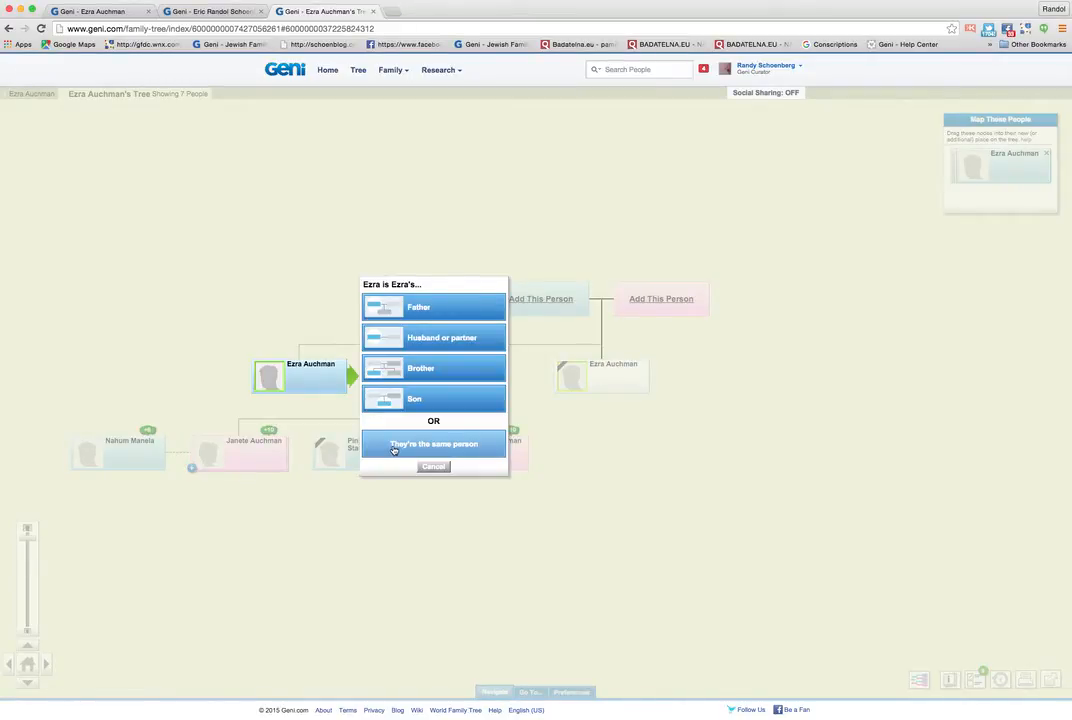
click(432, 444)
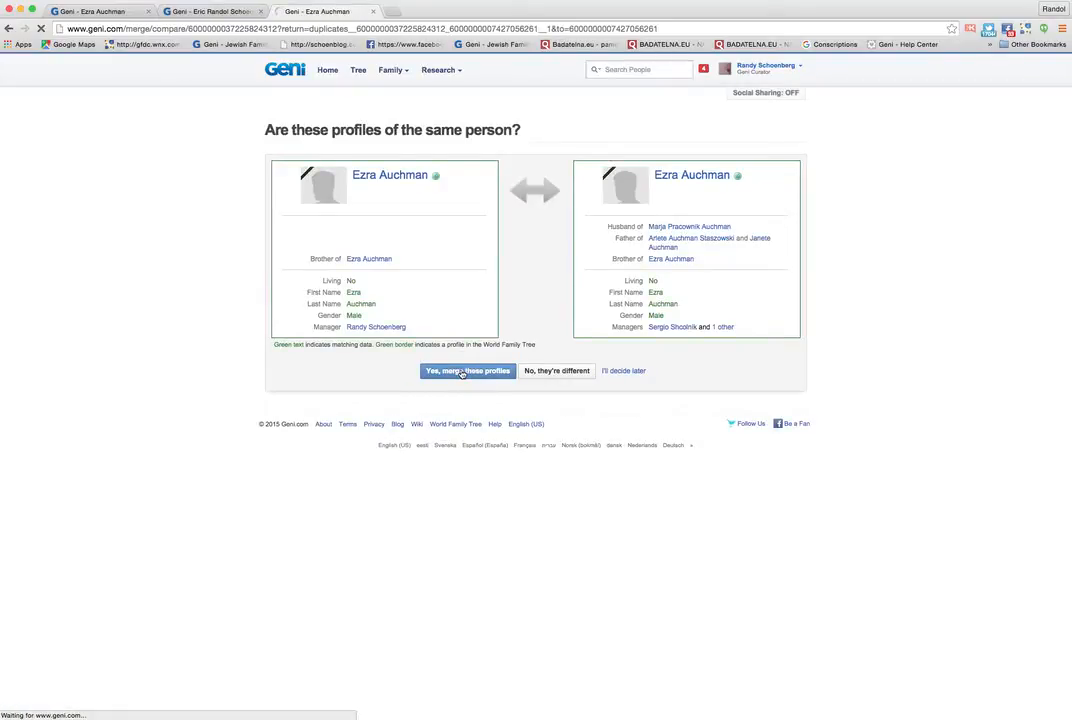
click(468, 370)
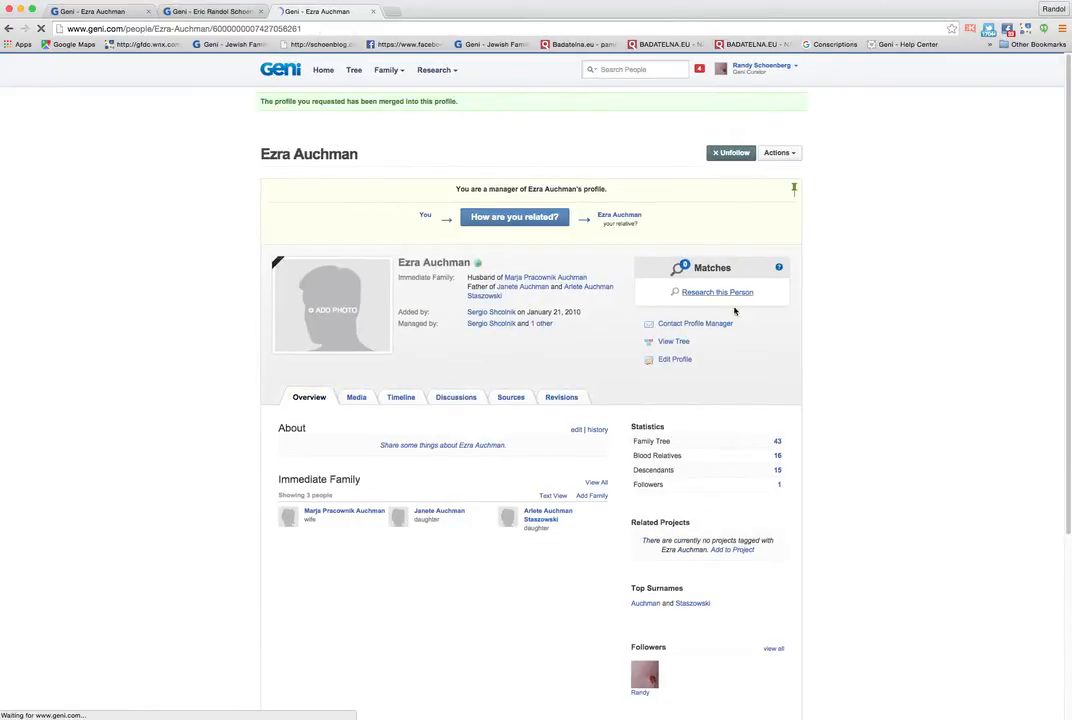
click(674, 340)
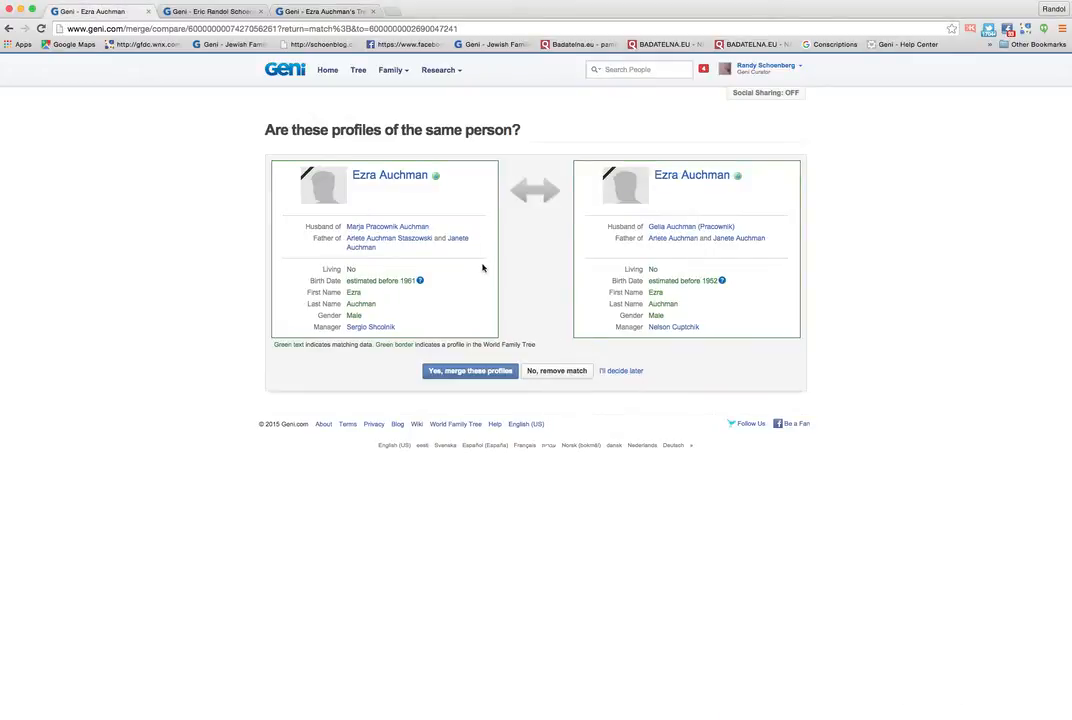
mouse_move(216, 168)
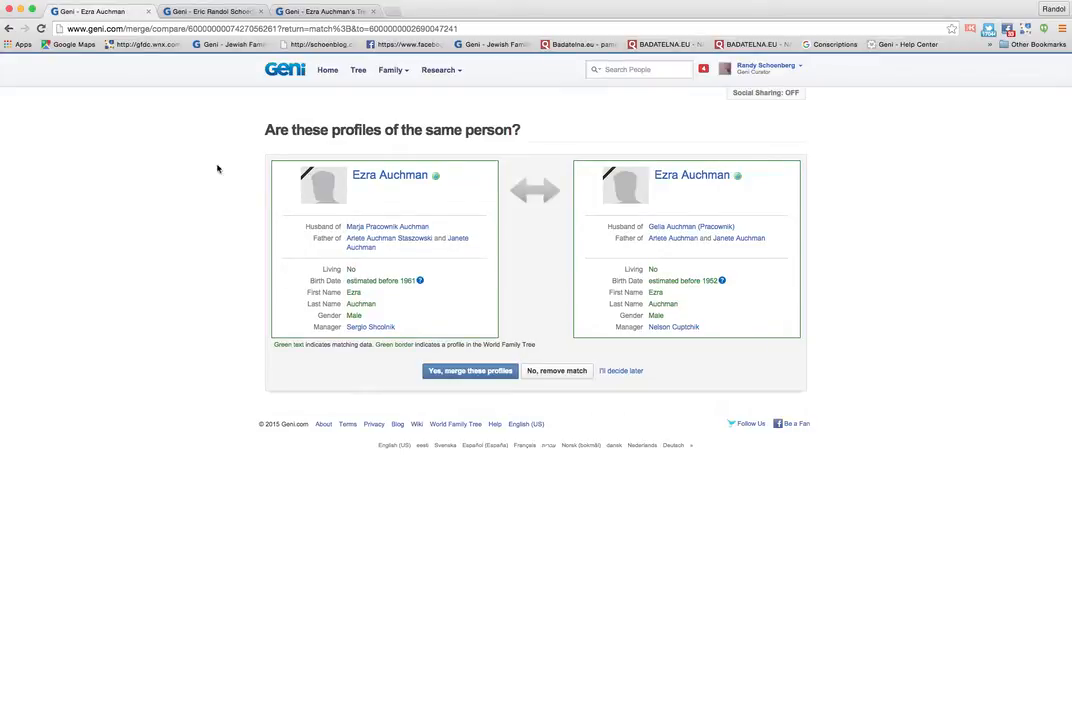
mouse_move(400, 296)
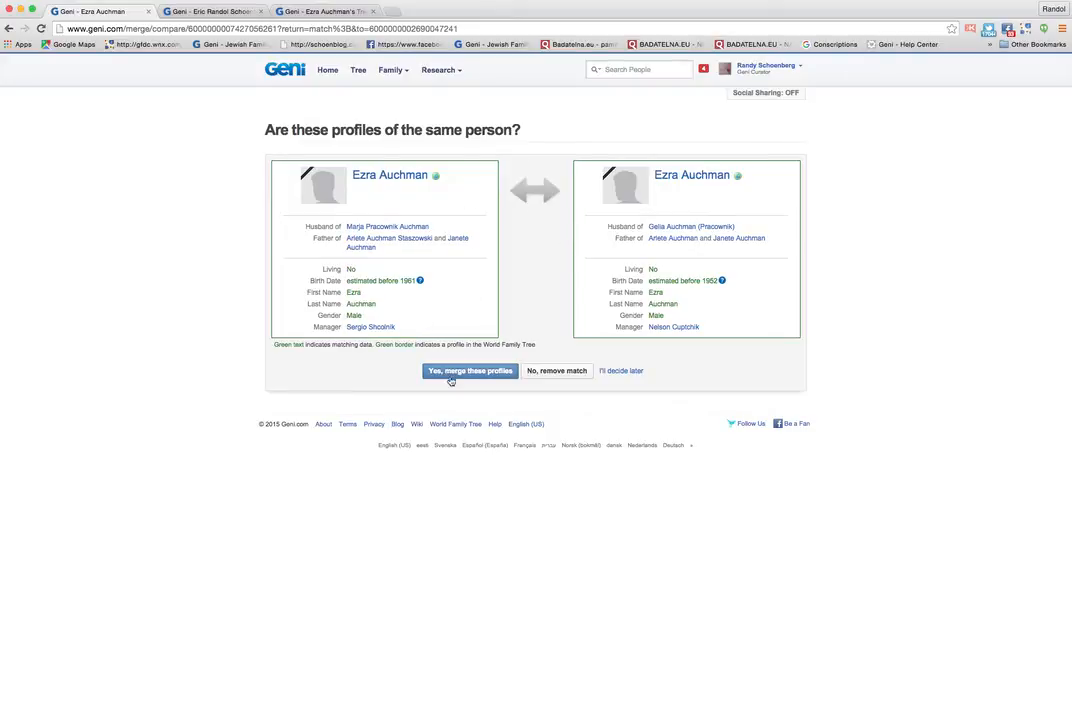
click(470, 370)
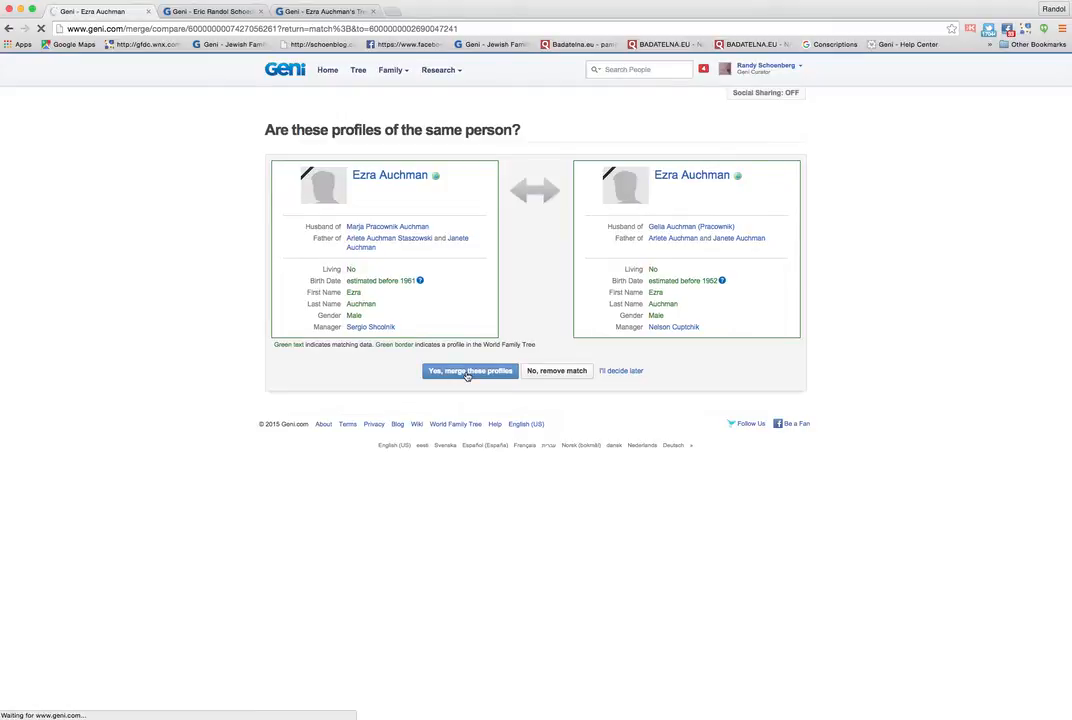
click(470, 370)
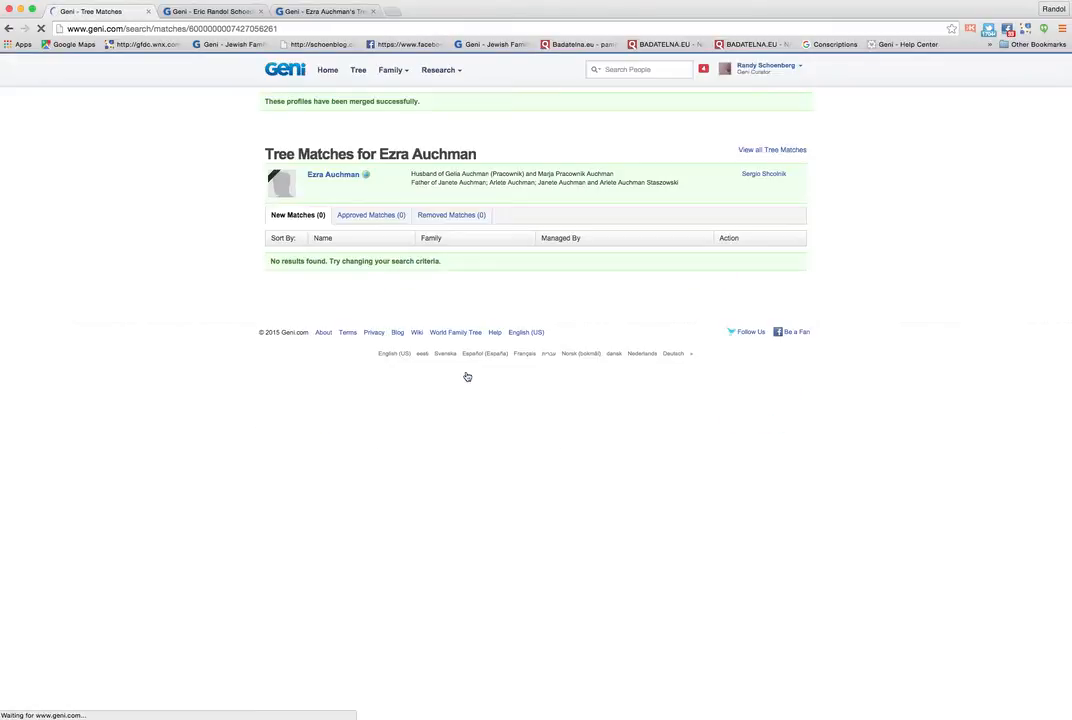
mouse_move(436, 198)
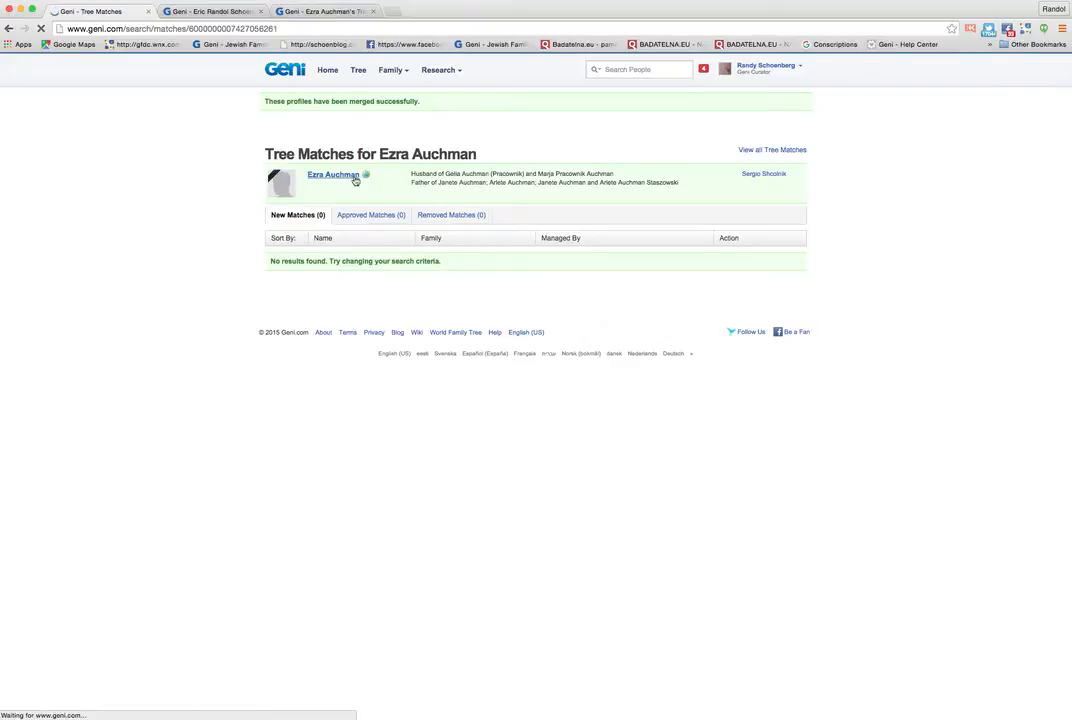
mouse_move(580, 188)
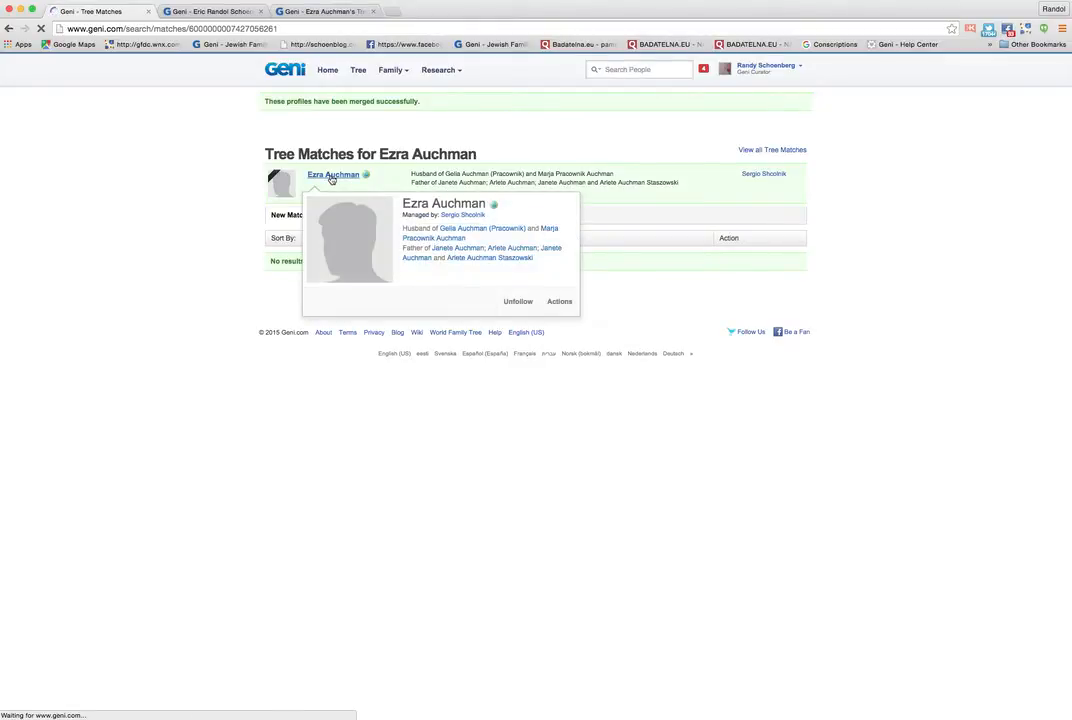
click(332, 174)
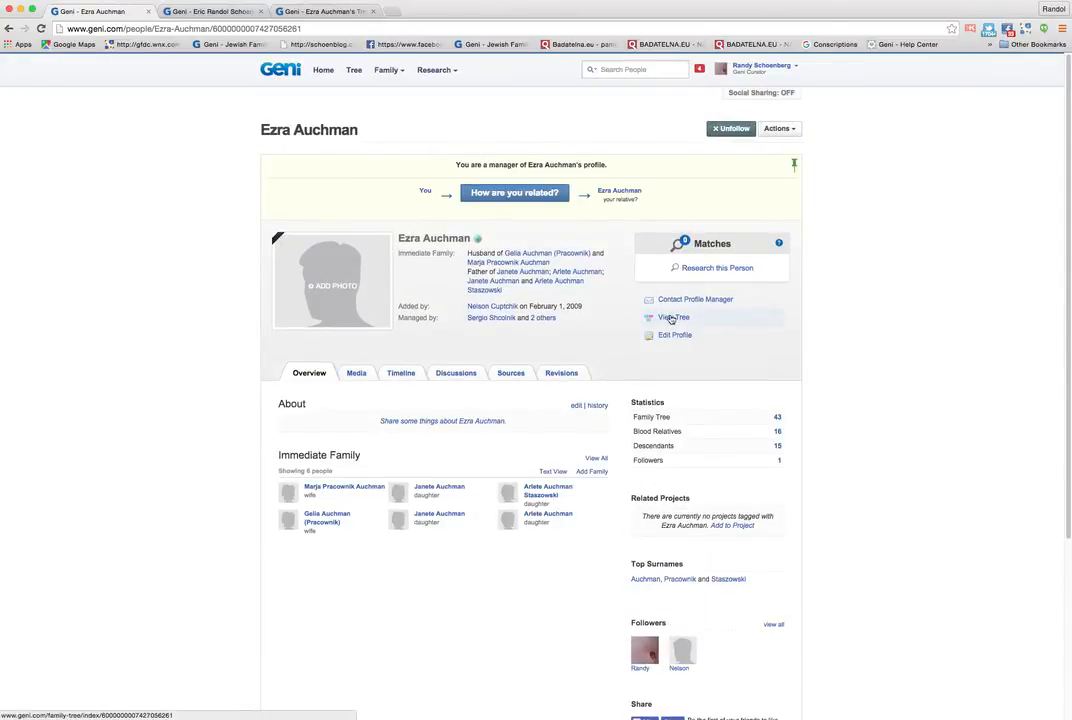
click(674, 316)
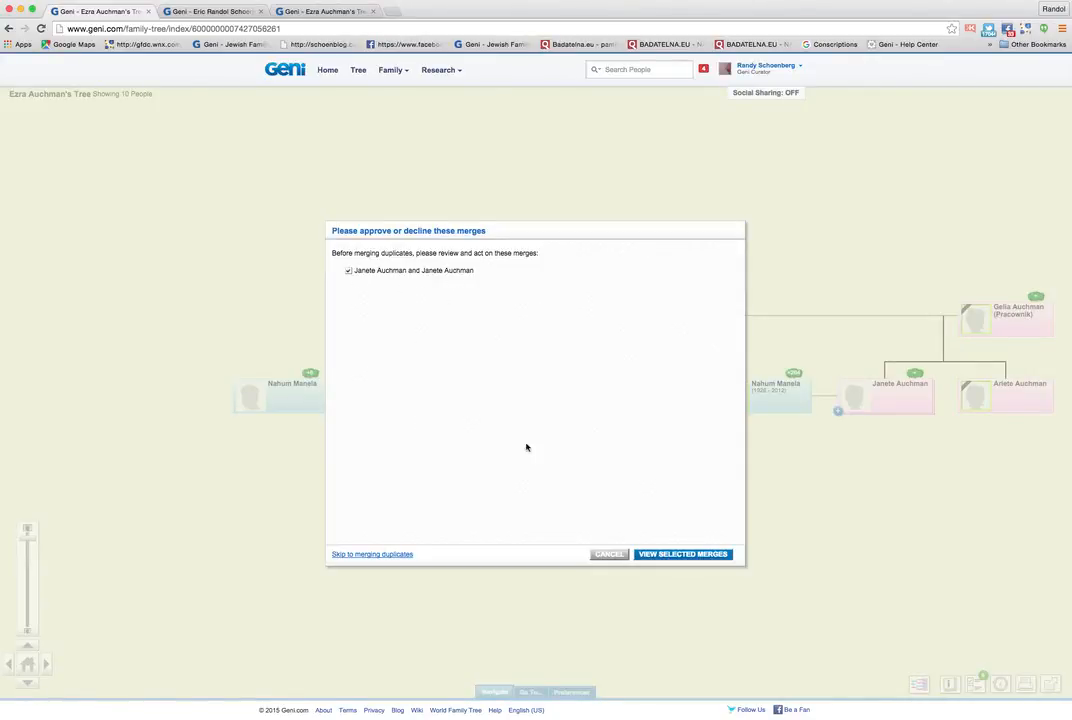
click(682, 554)
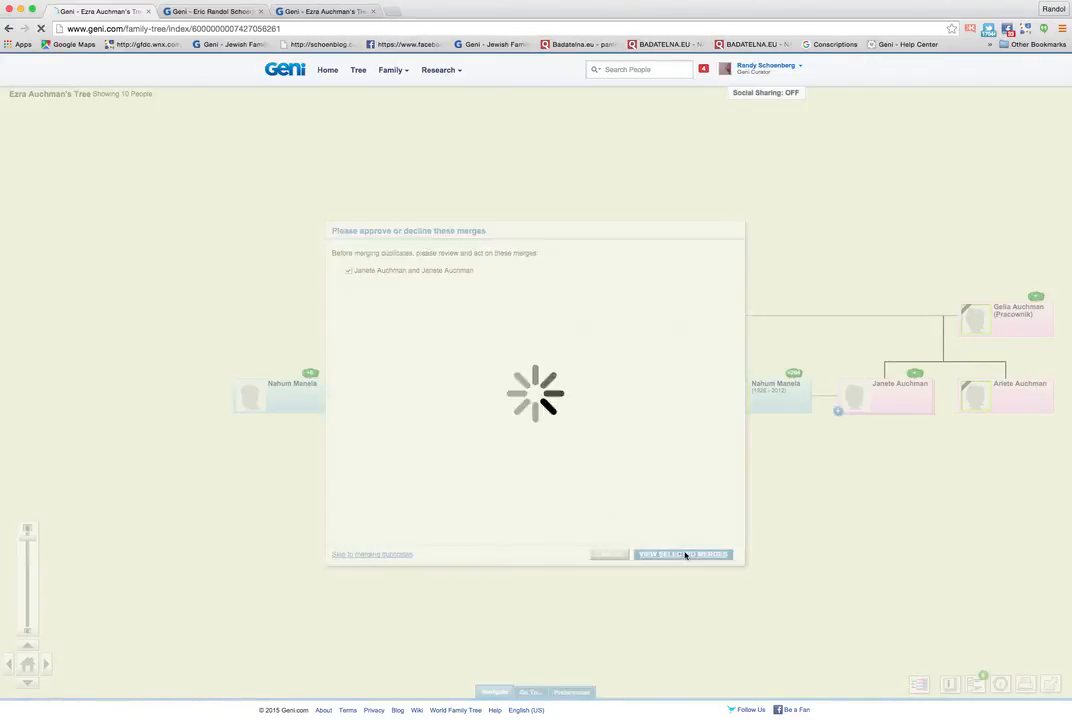
click(684, 554)
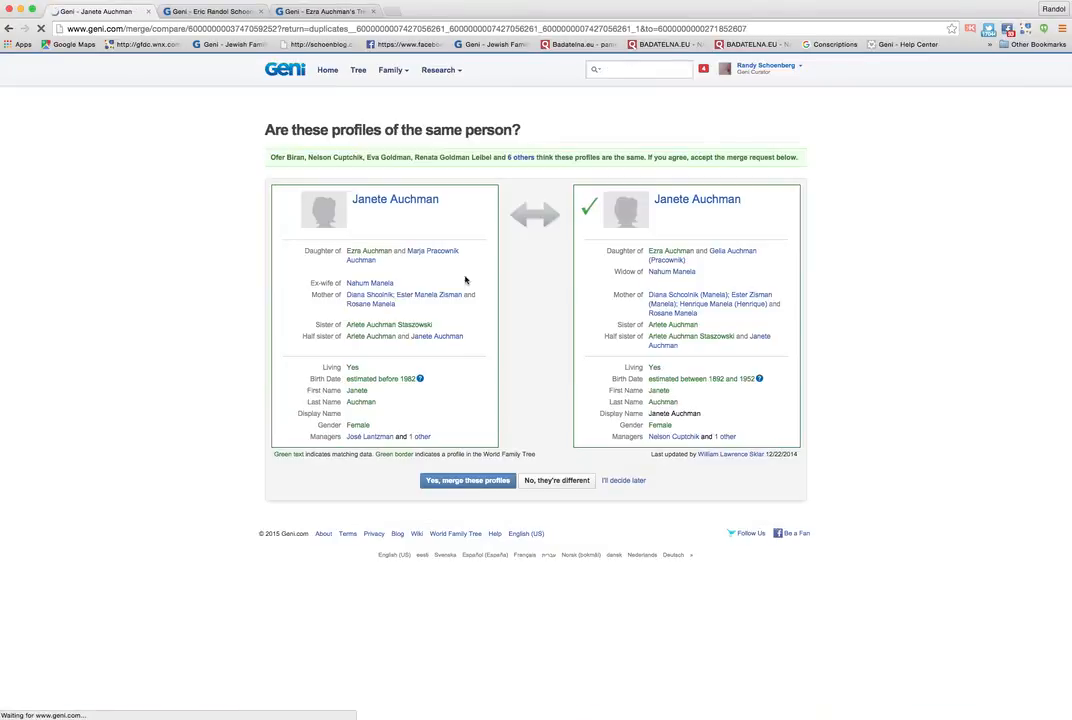
click(468, 480)
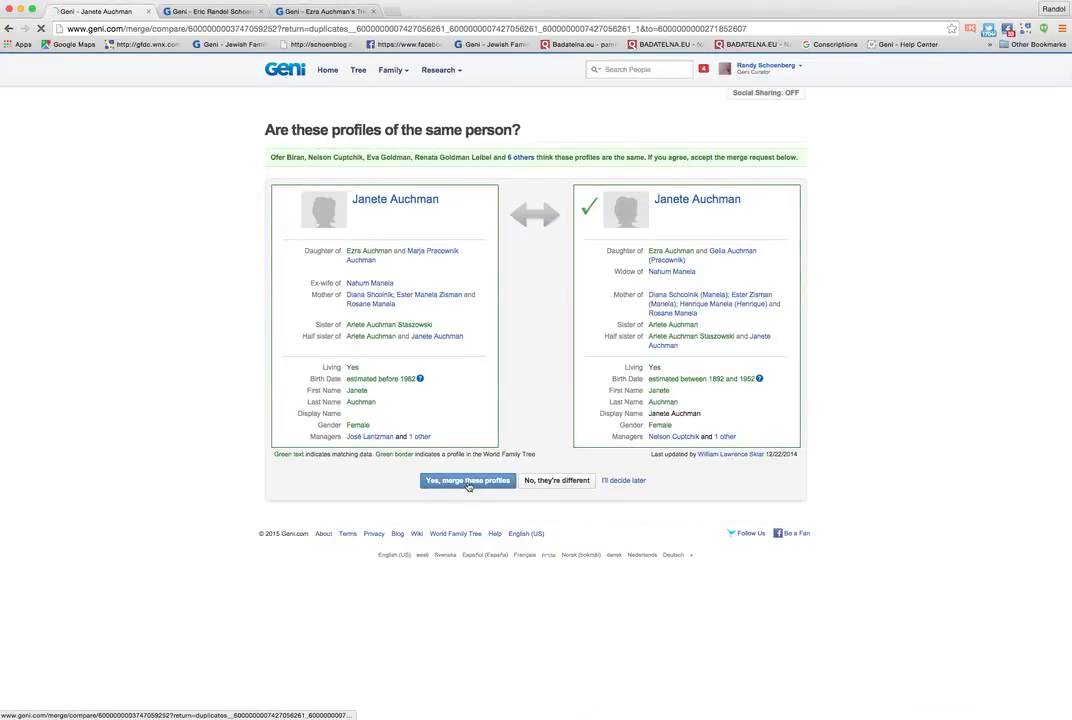
click(468, 480)
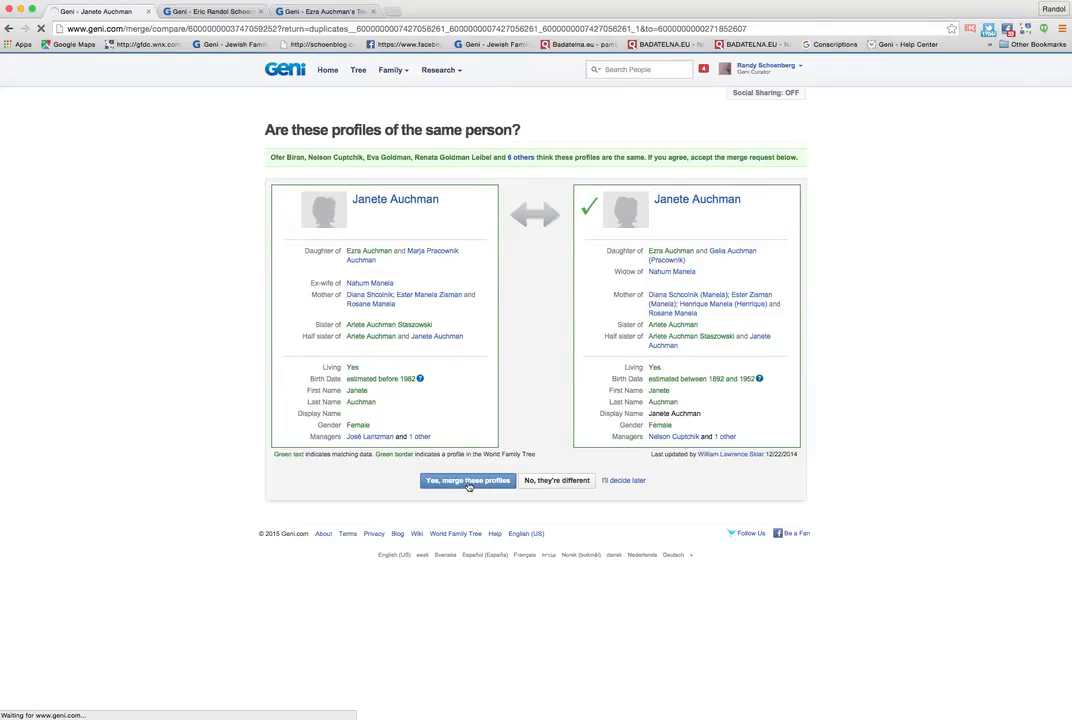
click(468, 480)
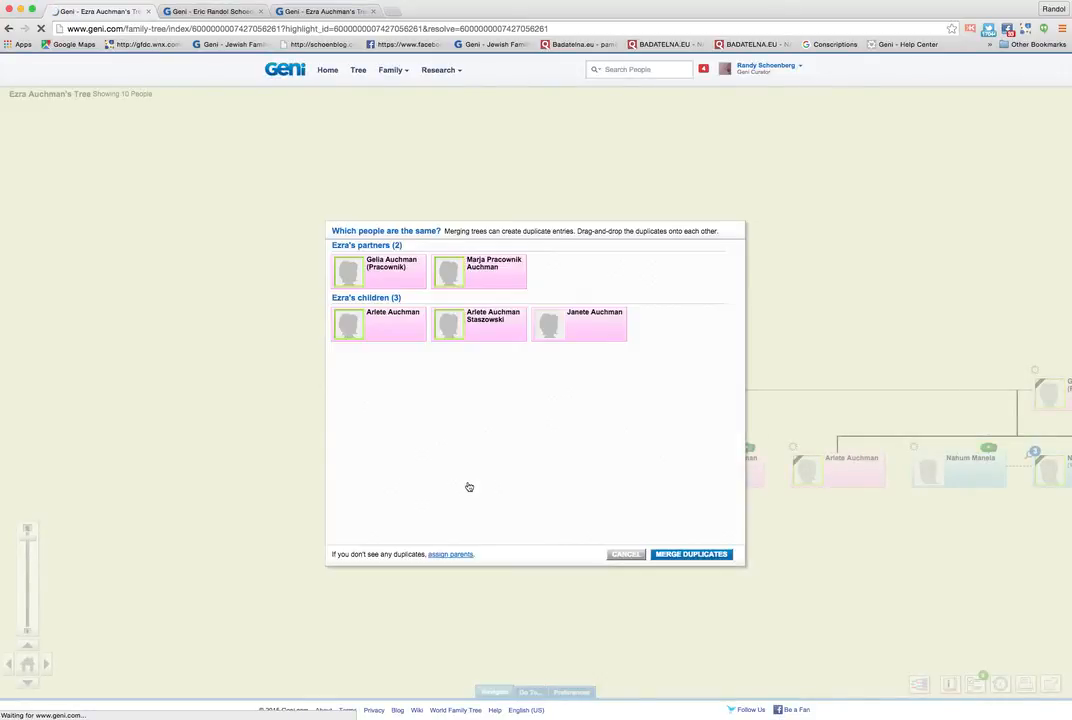
mouse_move(504, 334)
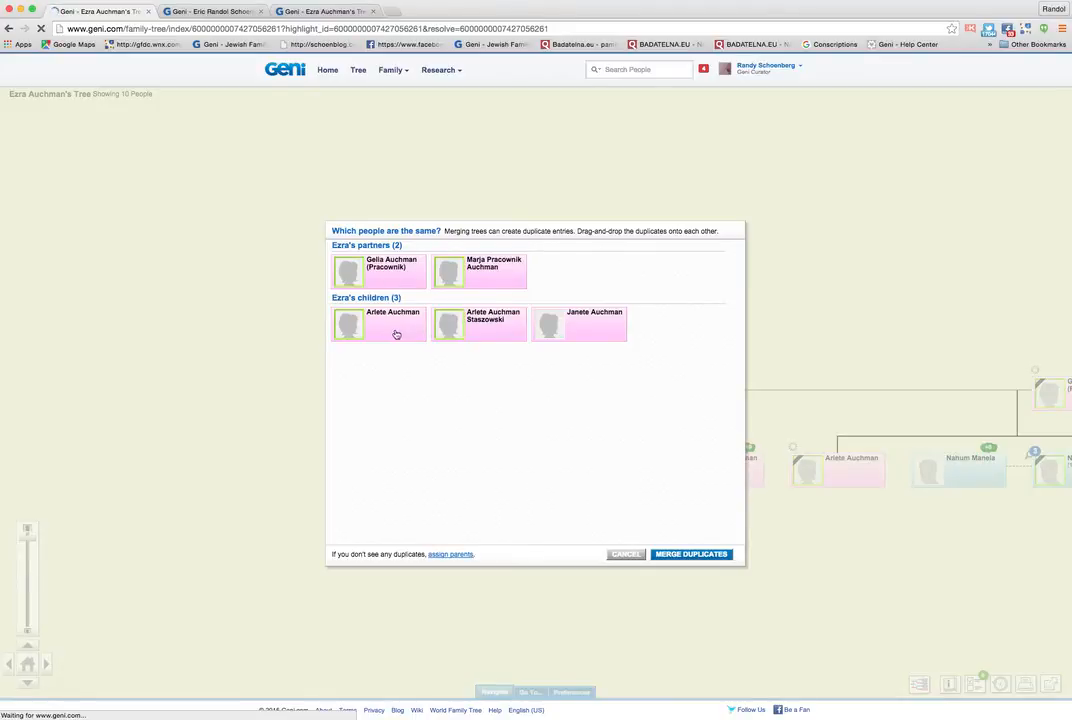
mouse_move(402, 240)
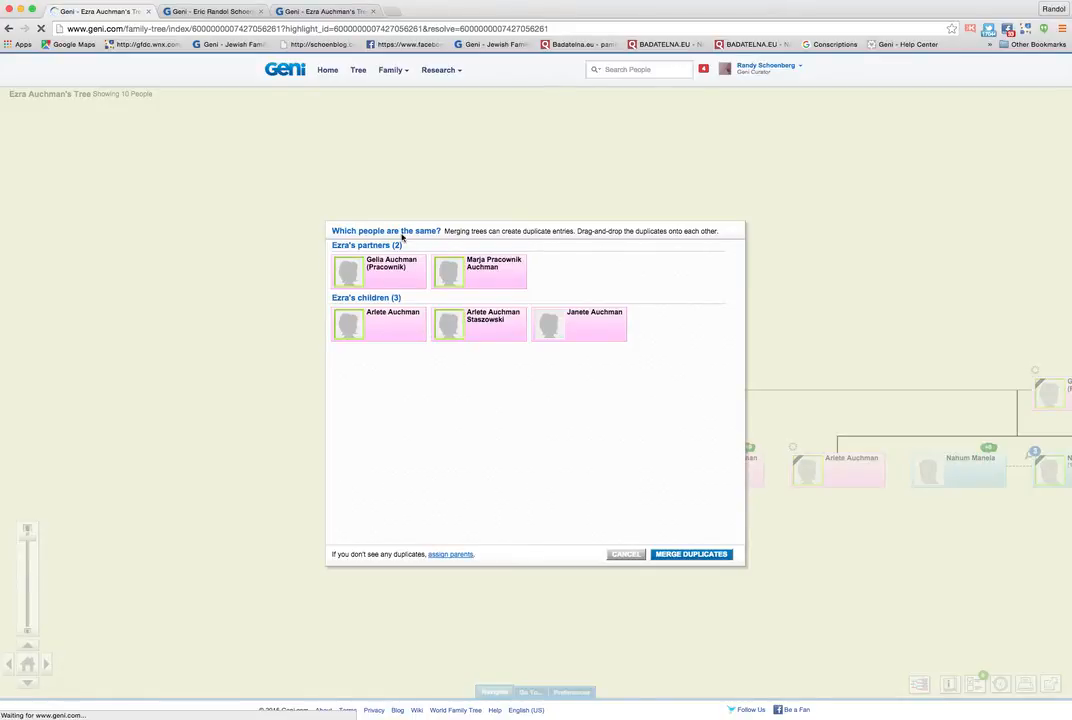
mouse_move(662, 238)
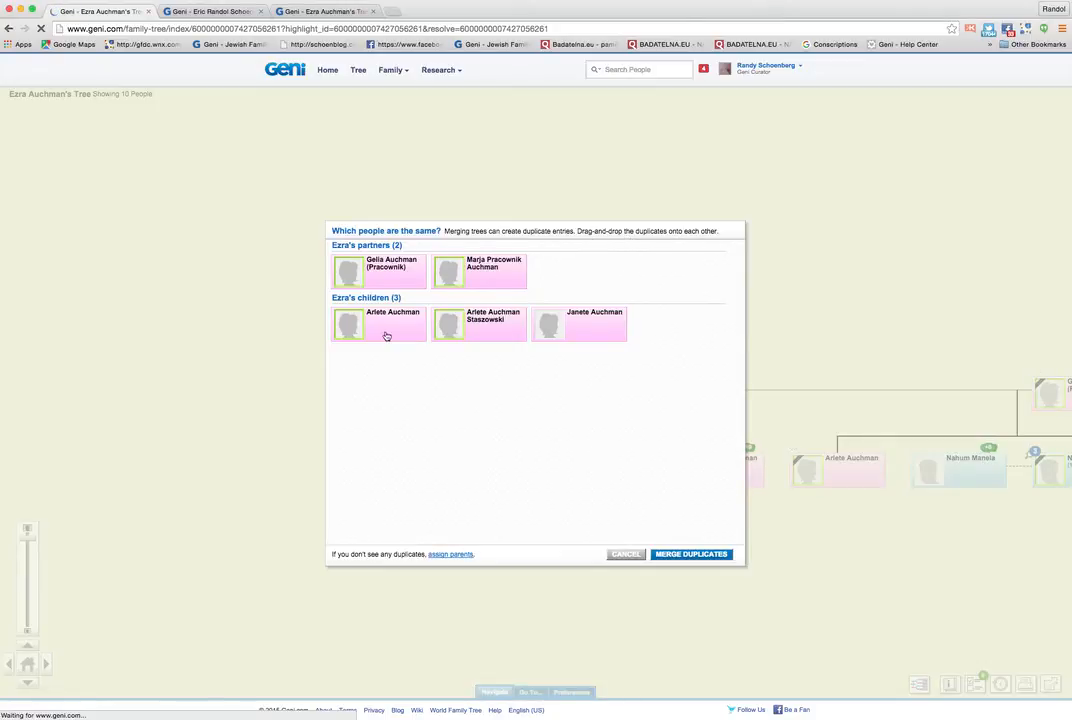
drag(388, 324, 492, 324)
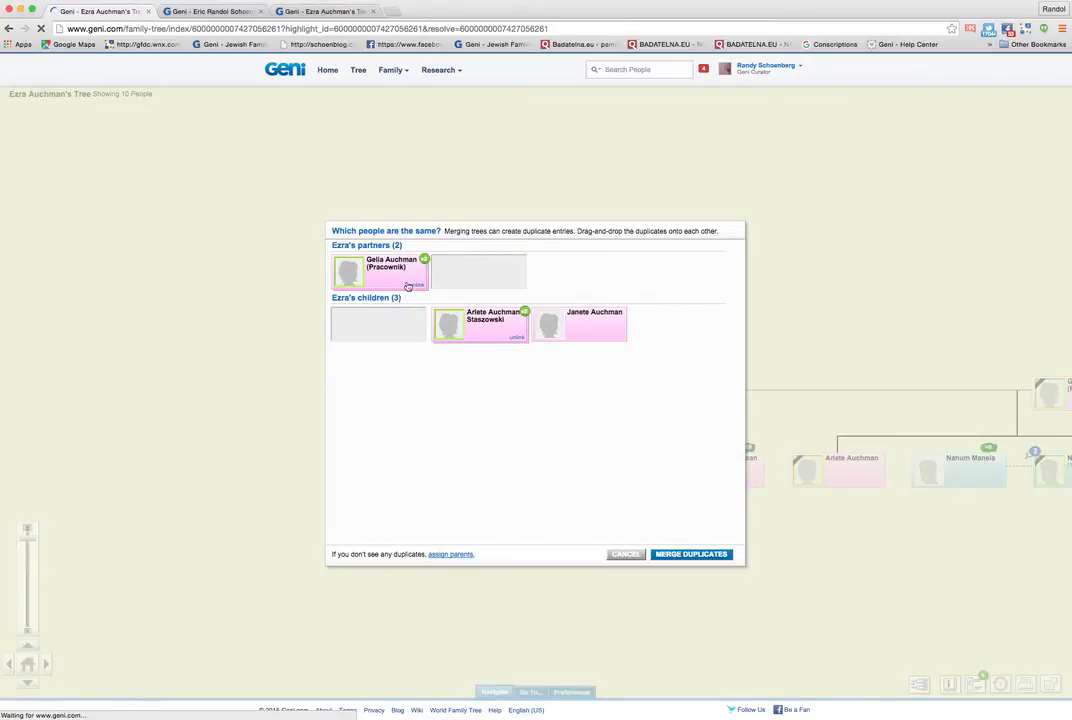
mouse_move(424, 304)
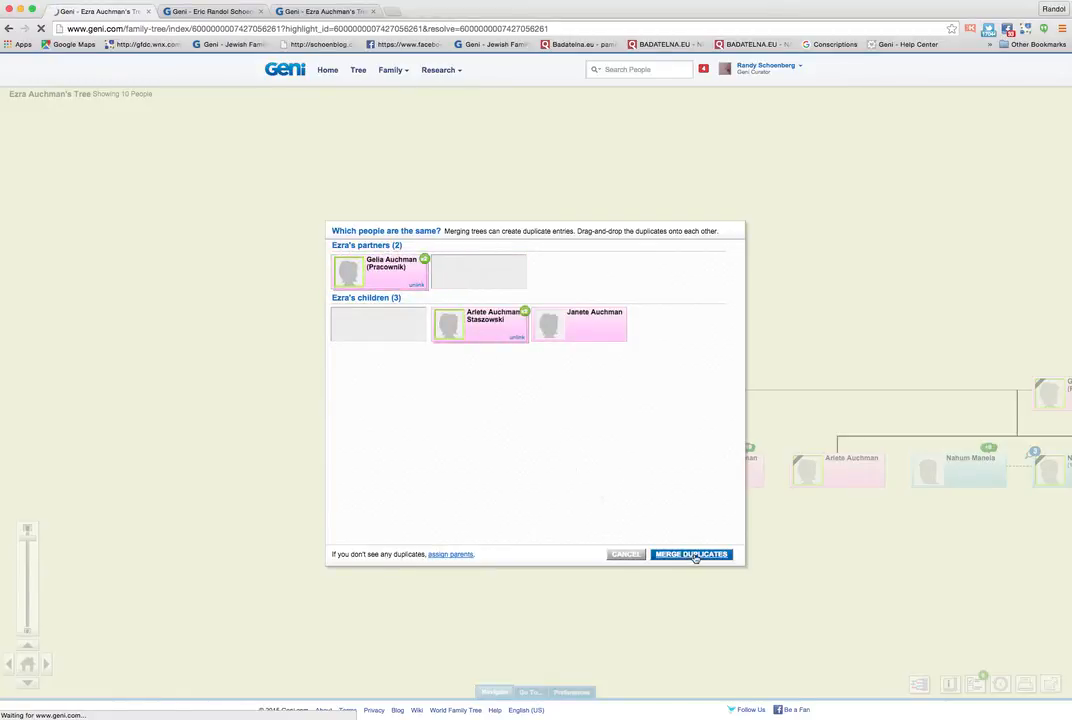
click(690, 554)
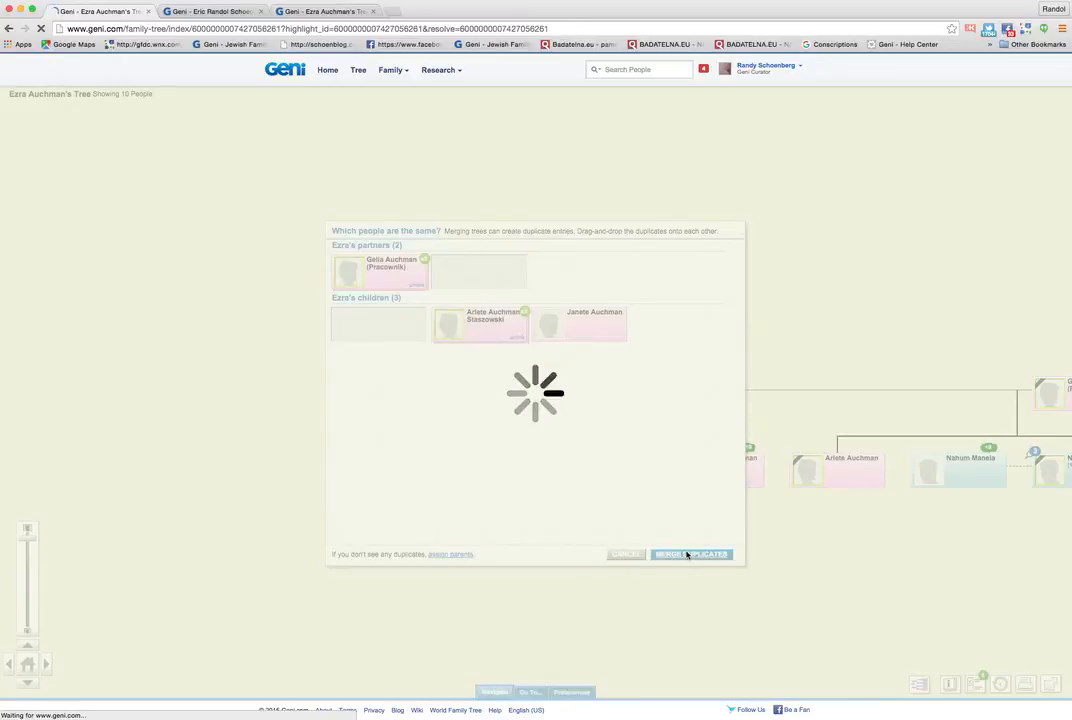
click(692, 554)
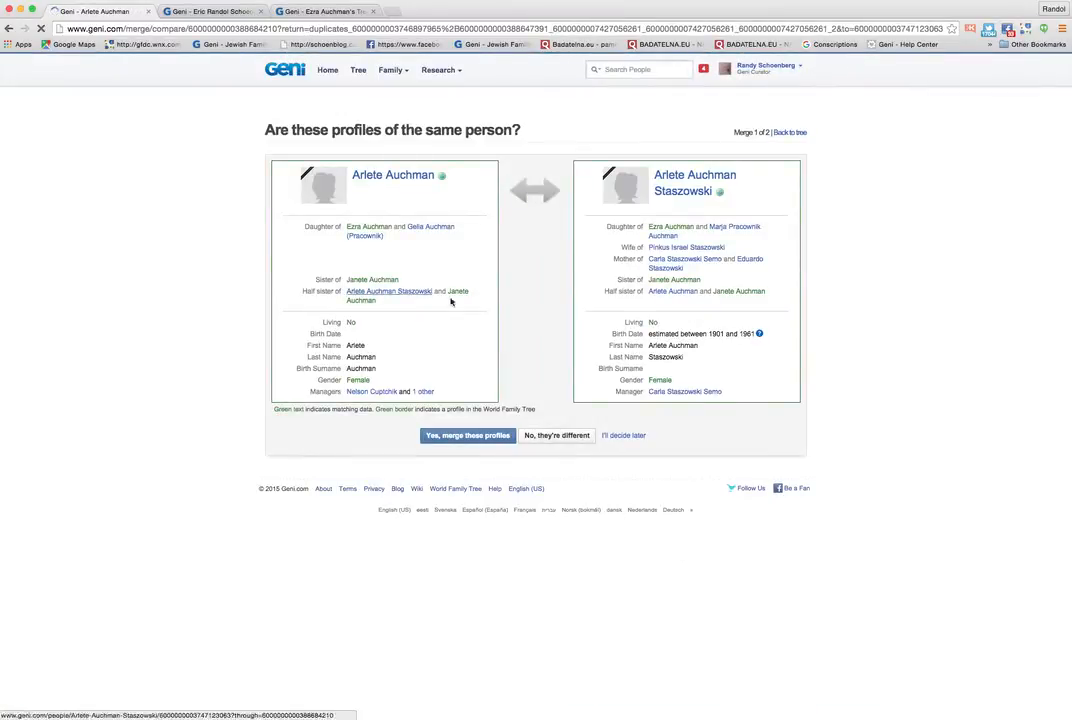
click(468, 436)
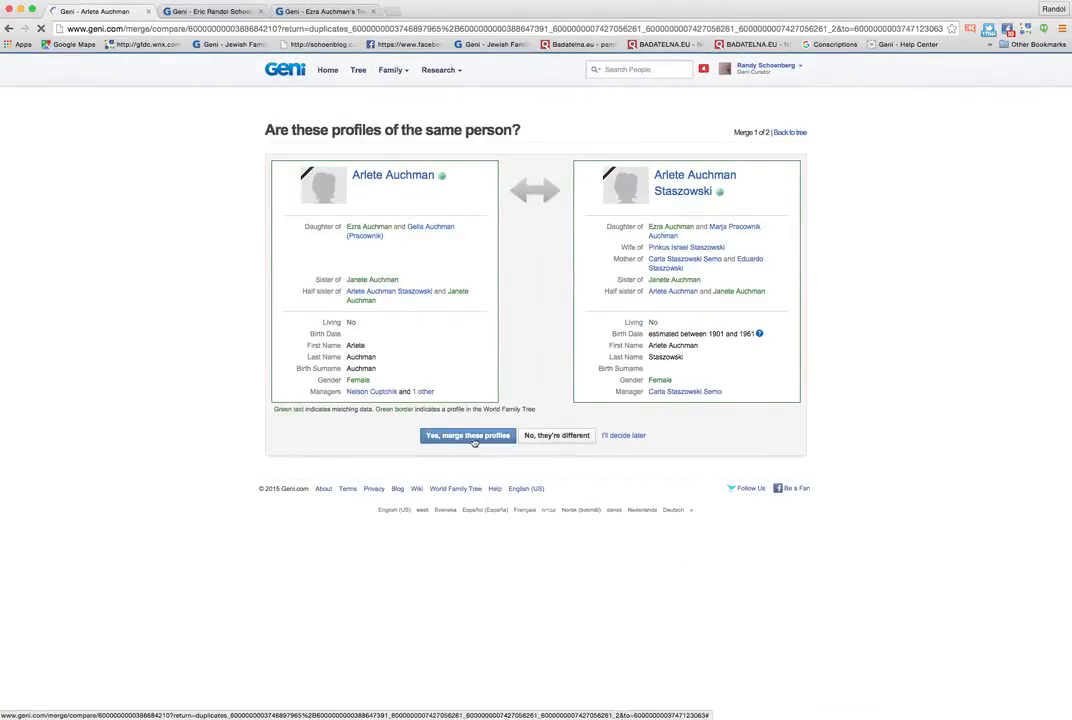
click(468, 436)
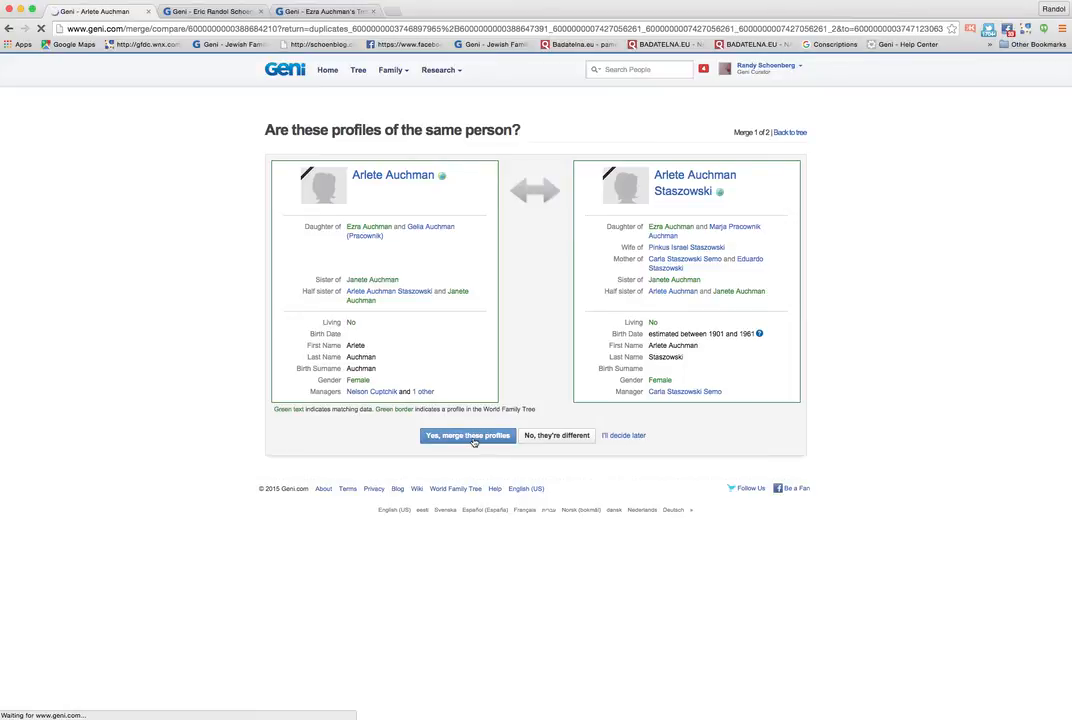
click(468, 436)
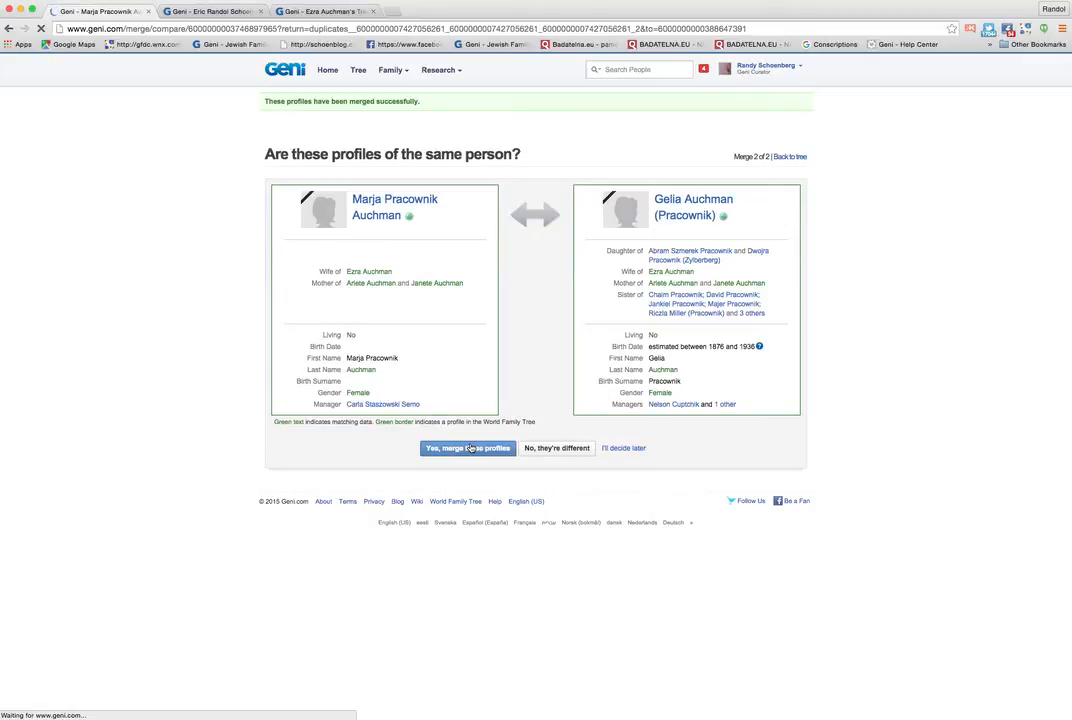
click(468, 448)
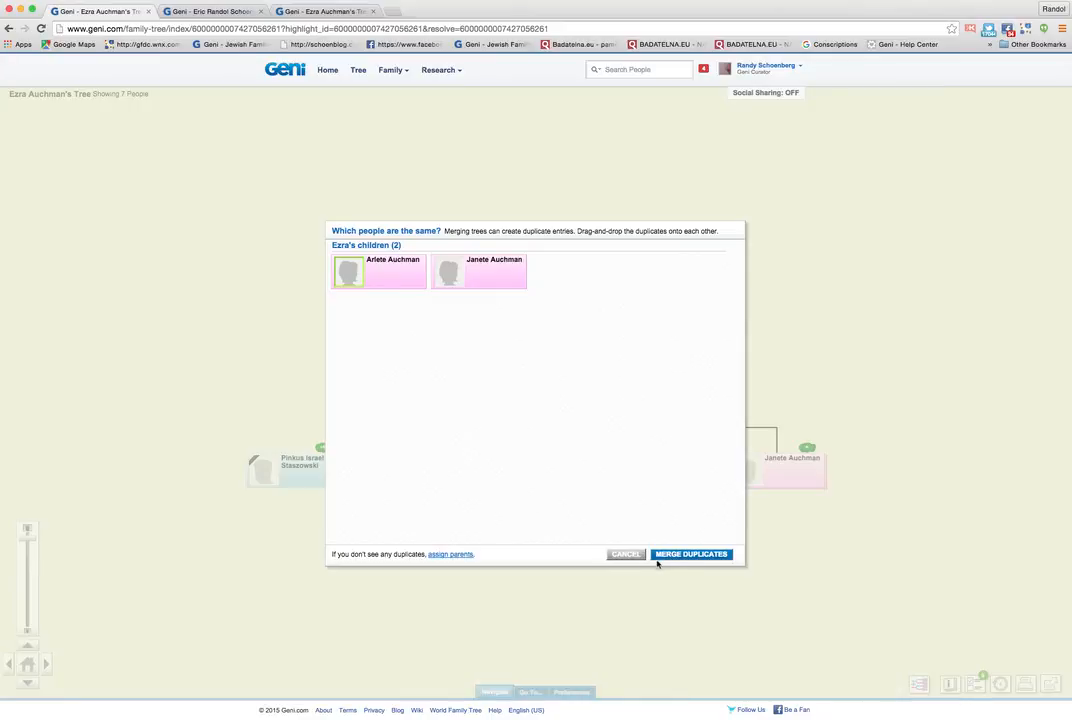
mouse_move(460, 356)
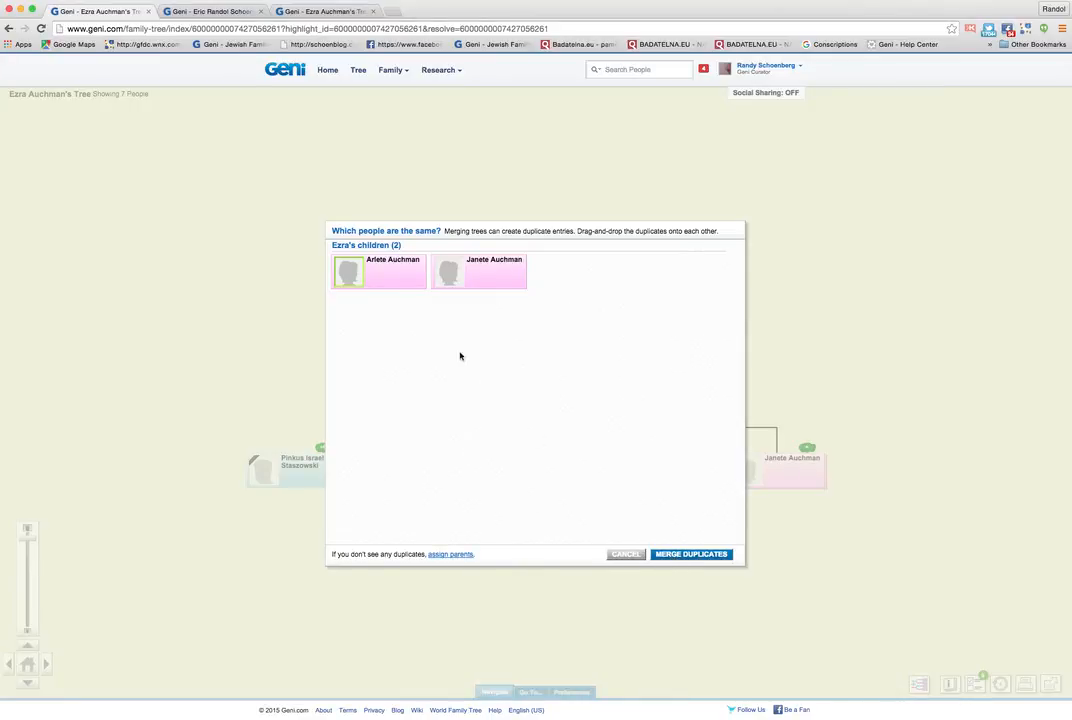
mouse_move(652, 534)
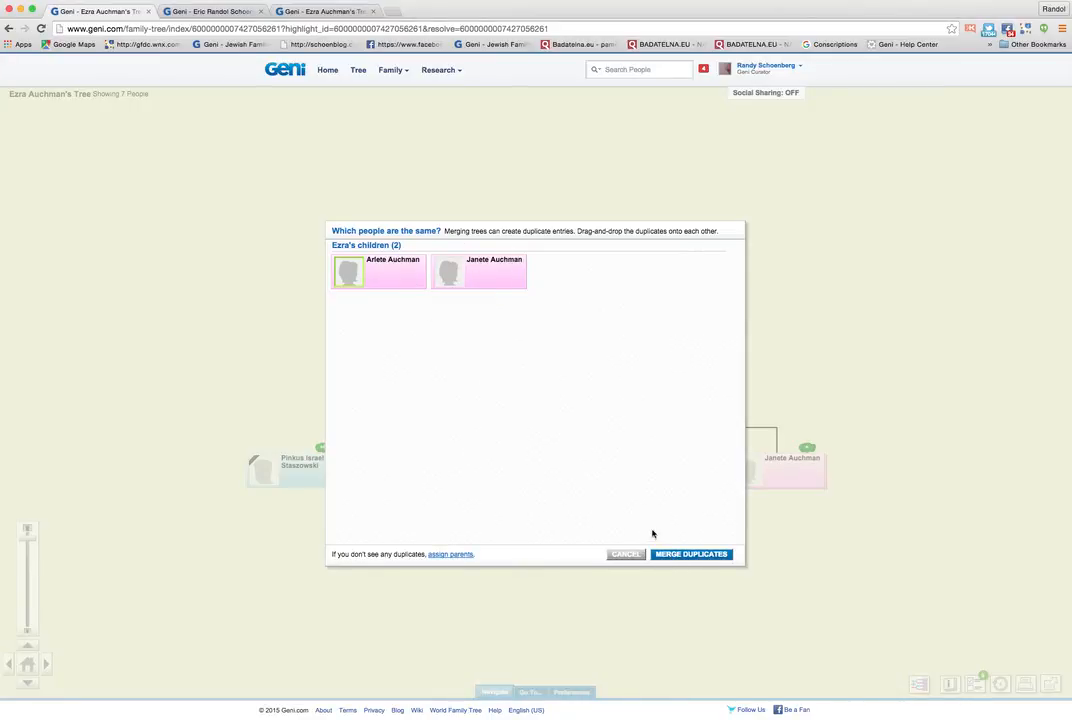
Complete the merge with no child duplicates and no parent assignments, reaching Merge Successful.
click(692, 554)
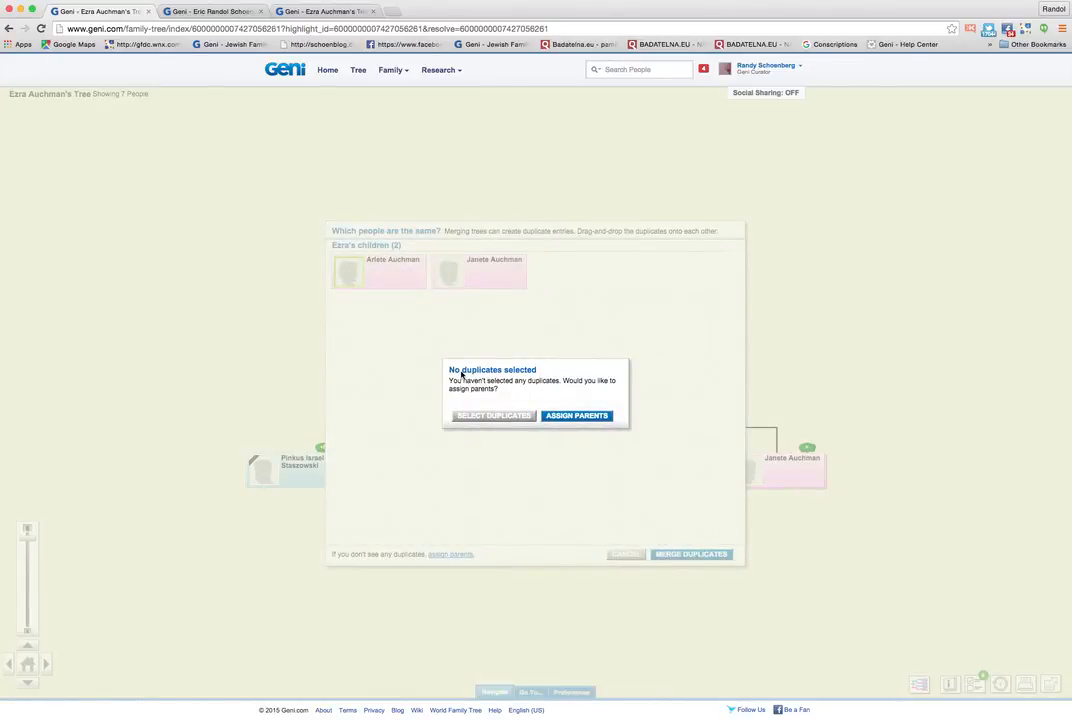
mouse_move(564, 392)
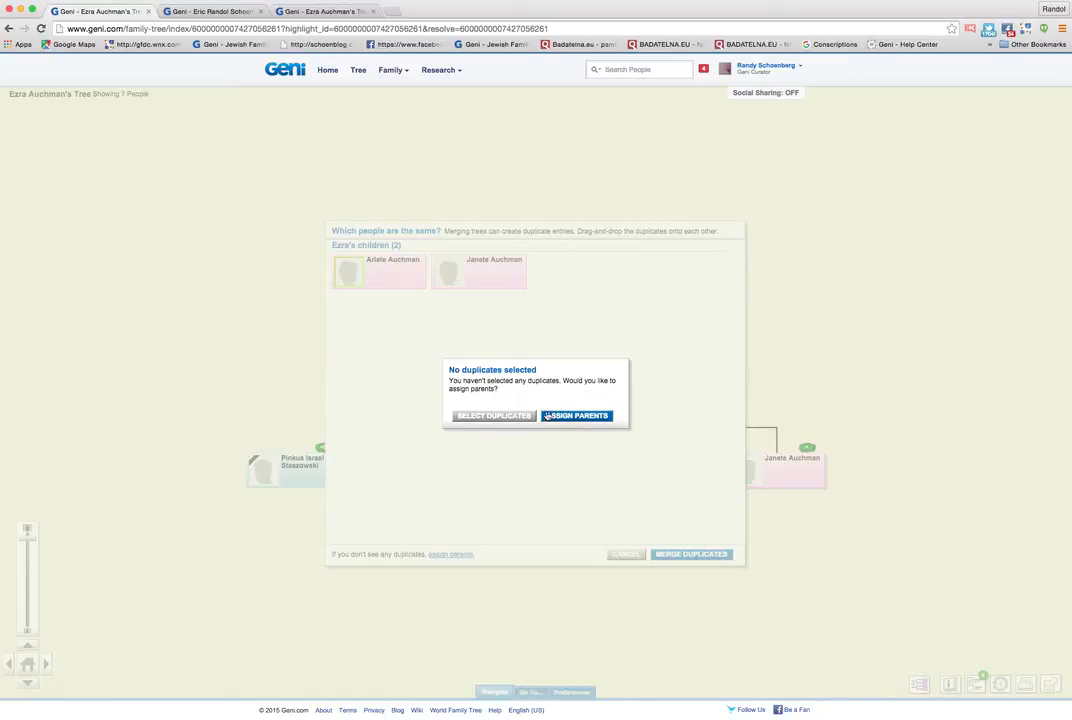
click(576, 414)
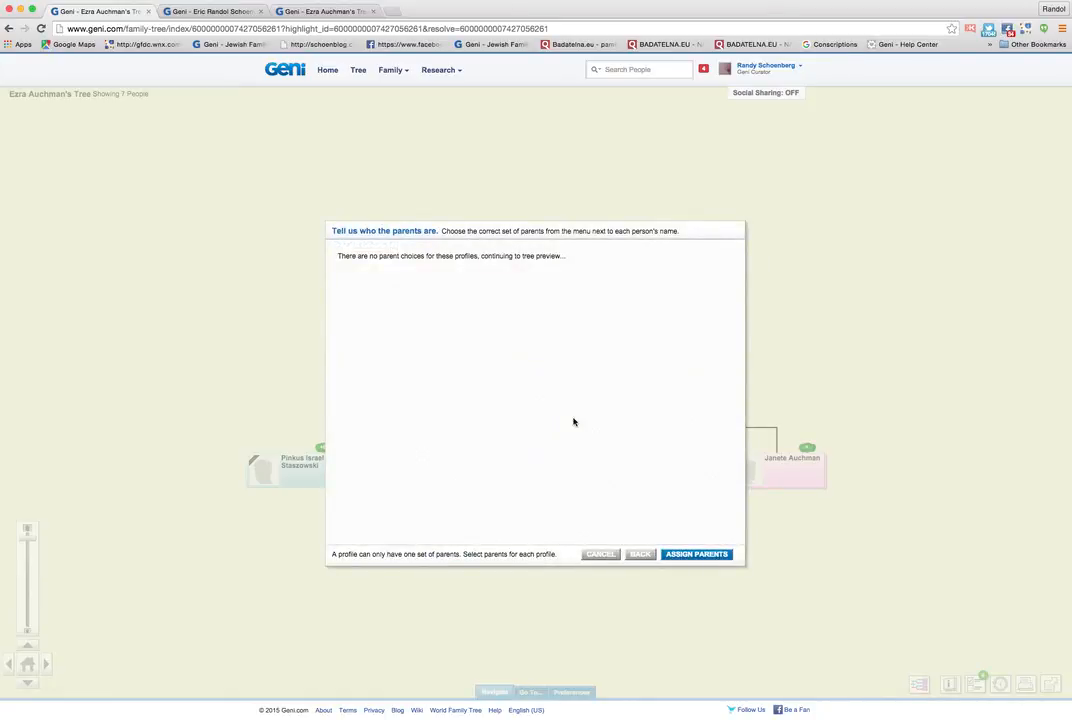
click(696, 554)
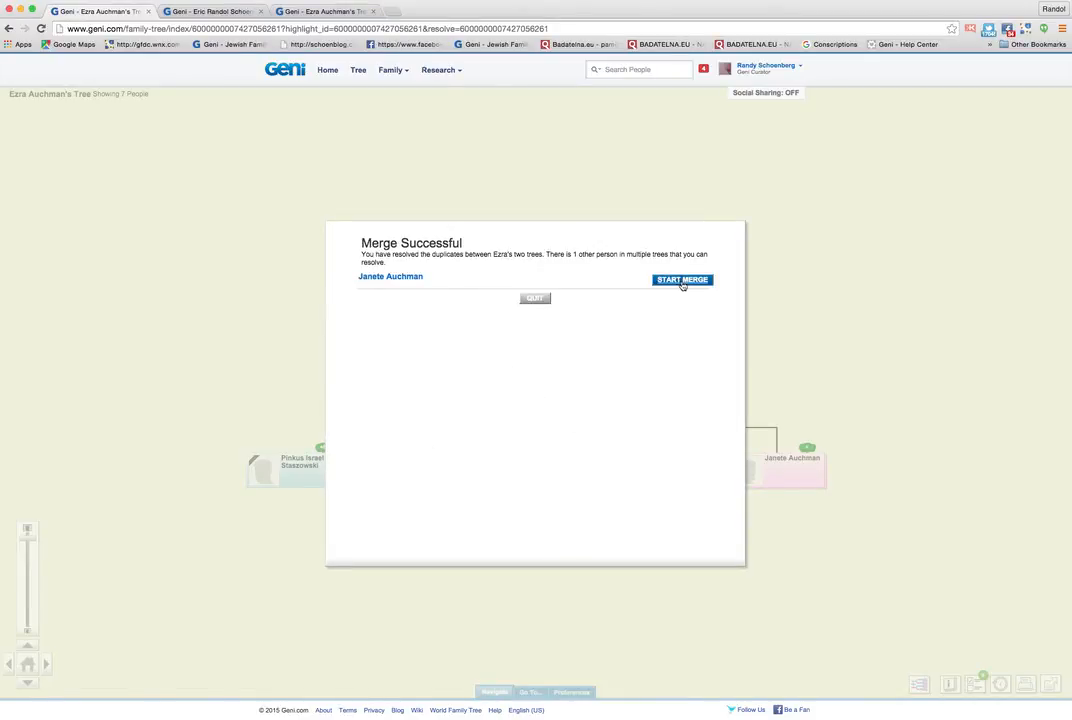
click(682, 280)
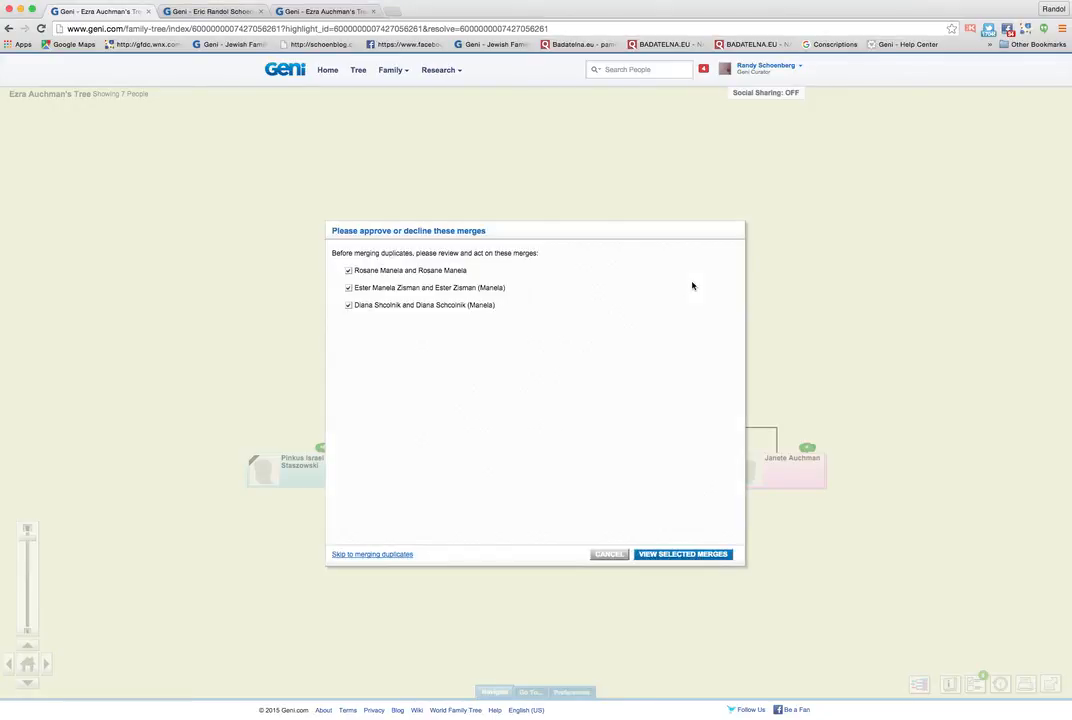
mouse_move(656, 570)
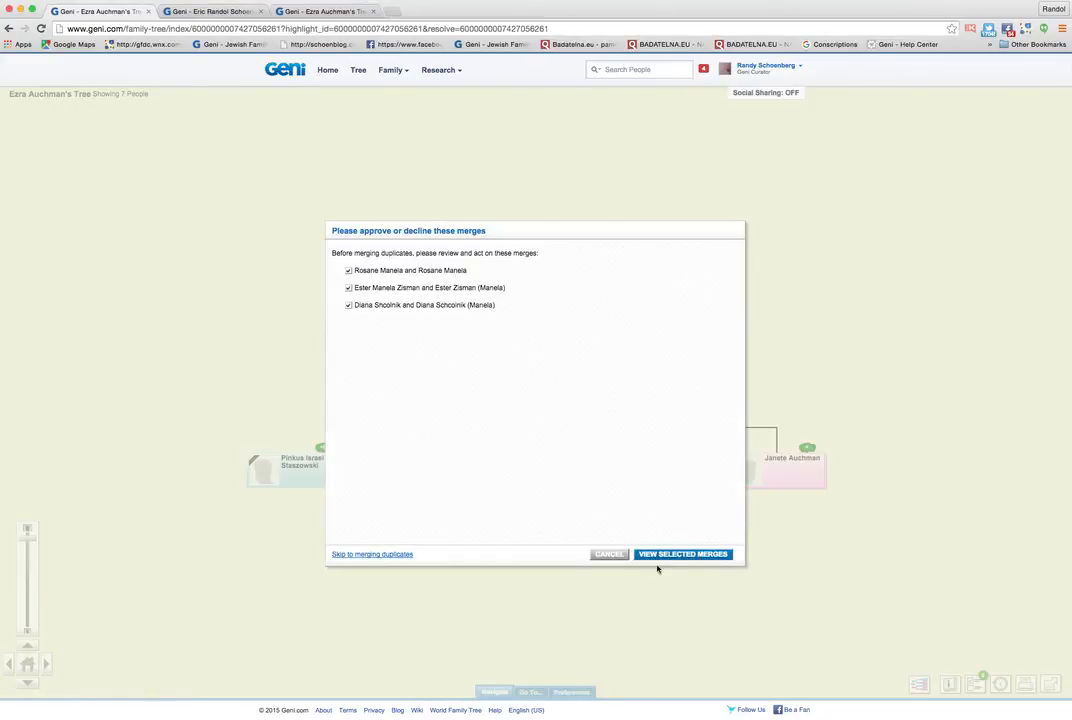
click(684, 554)
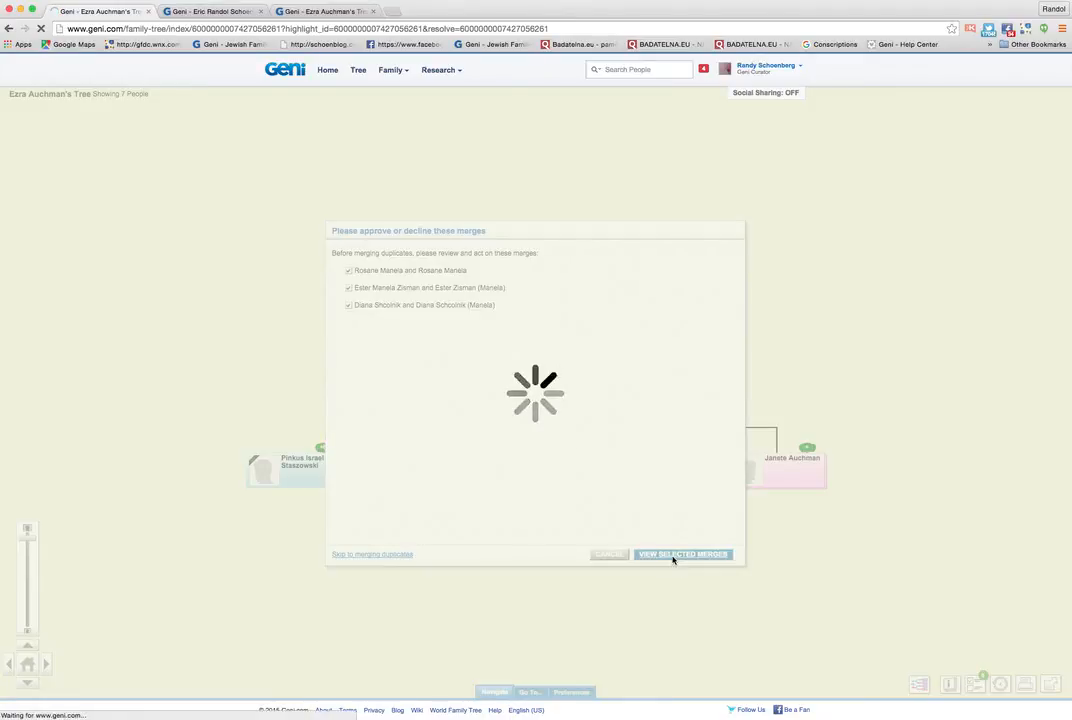
click(684, 554)
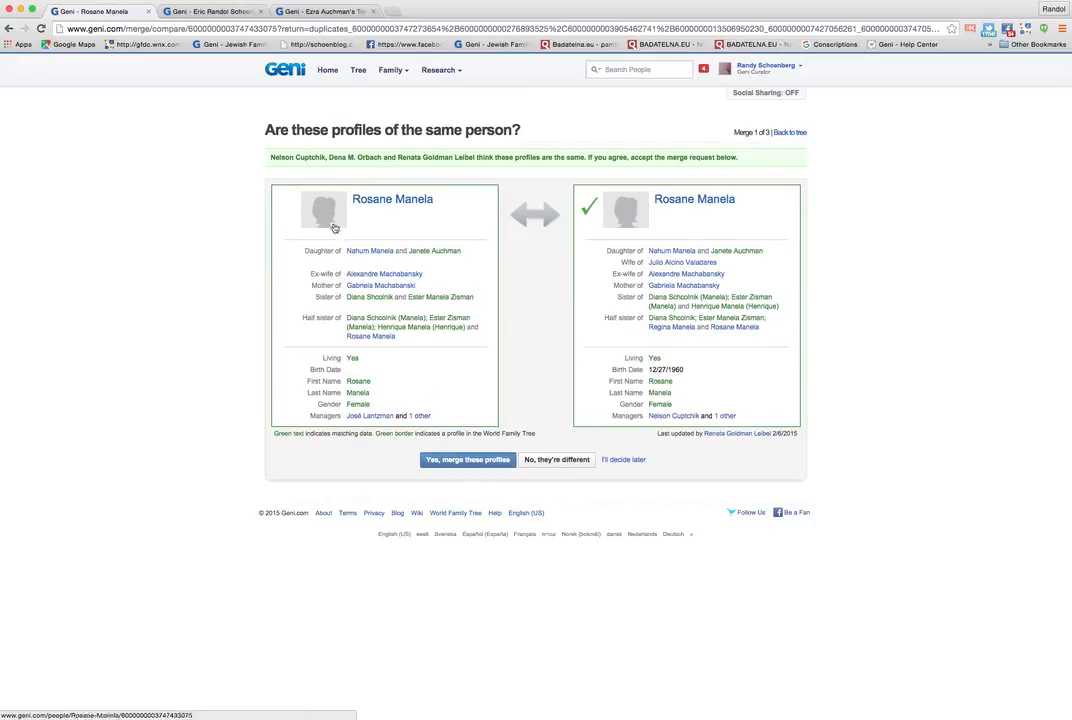
mouse_move(488, 406)
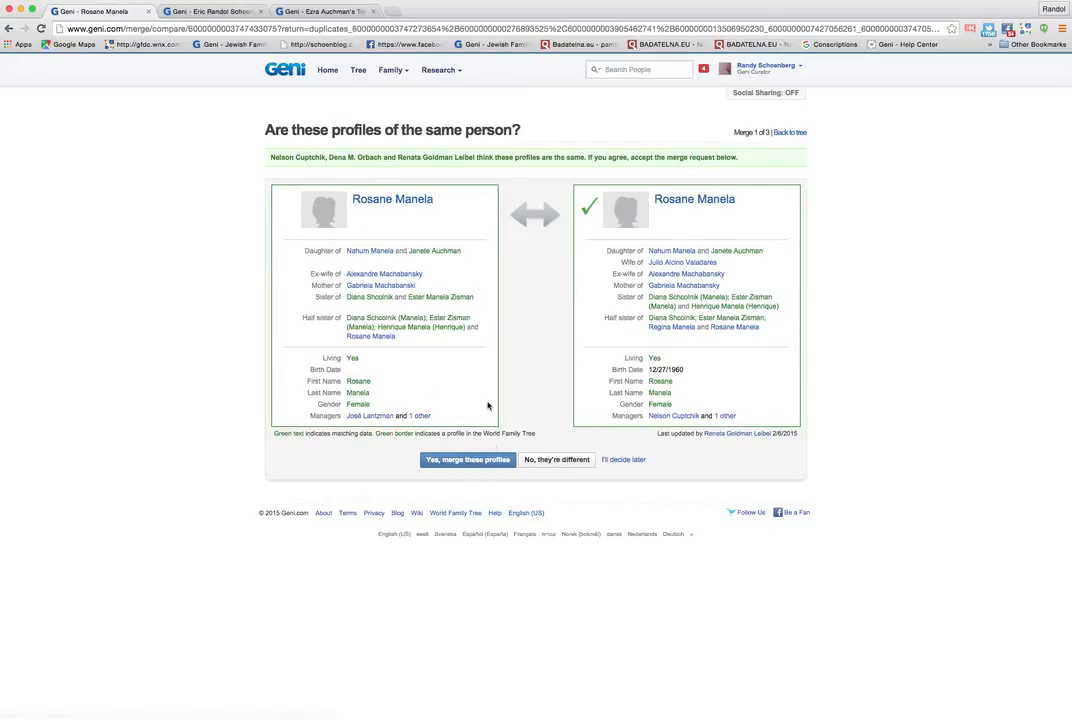
mouse_move(656, 288)
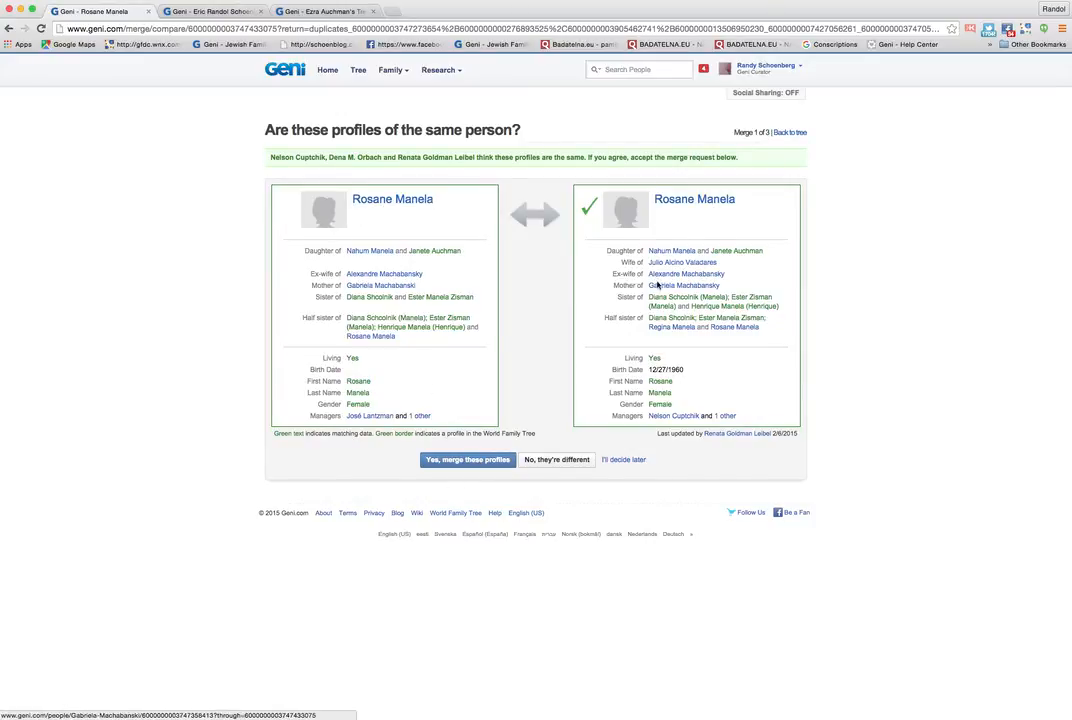
click(468, 458)
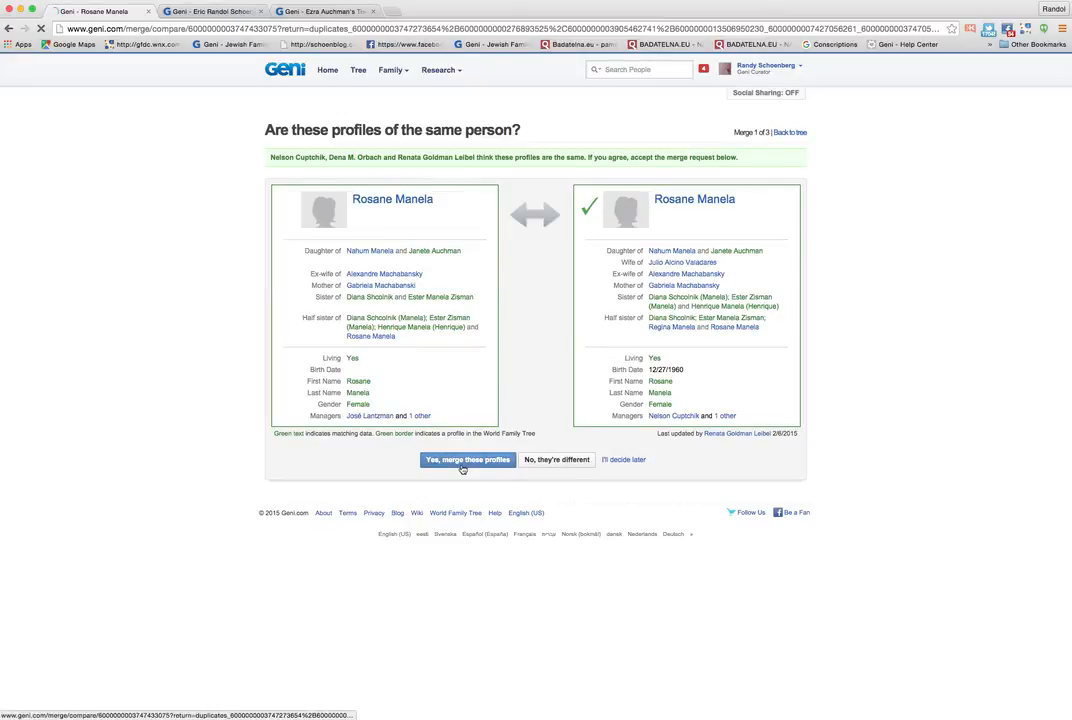
click(466, 458)
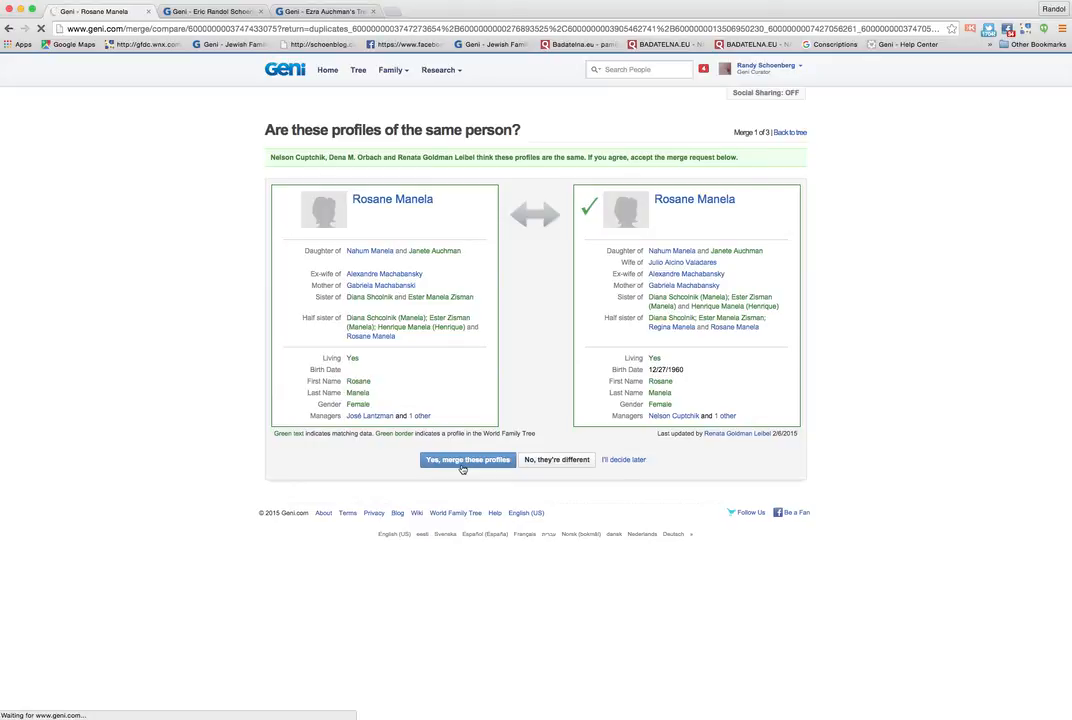
click(466, 458)
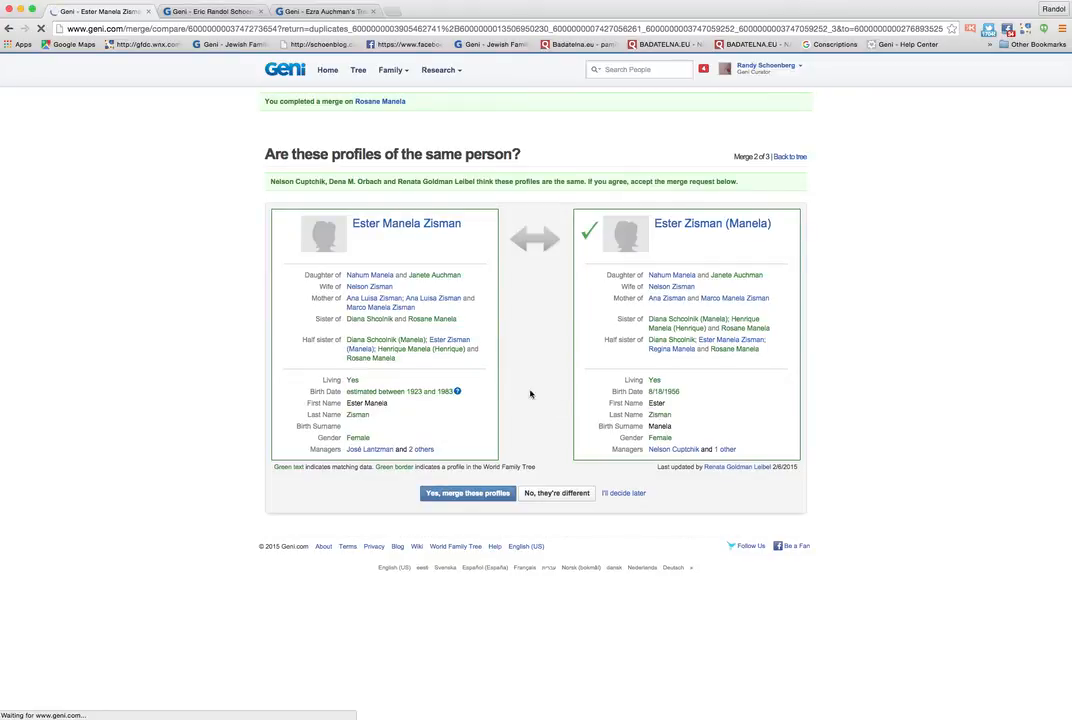
mouse_move(368, 394)
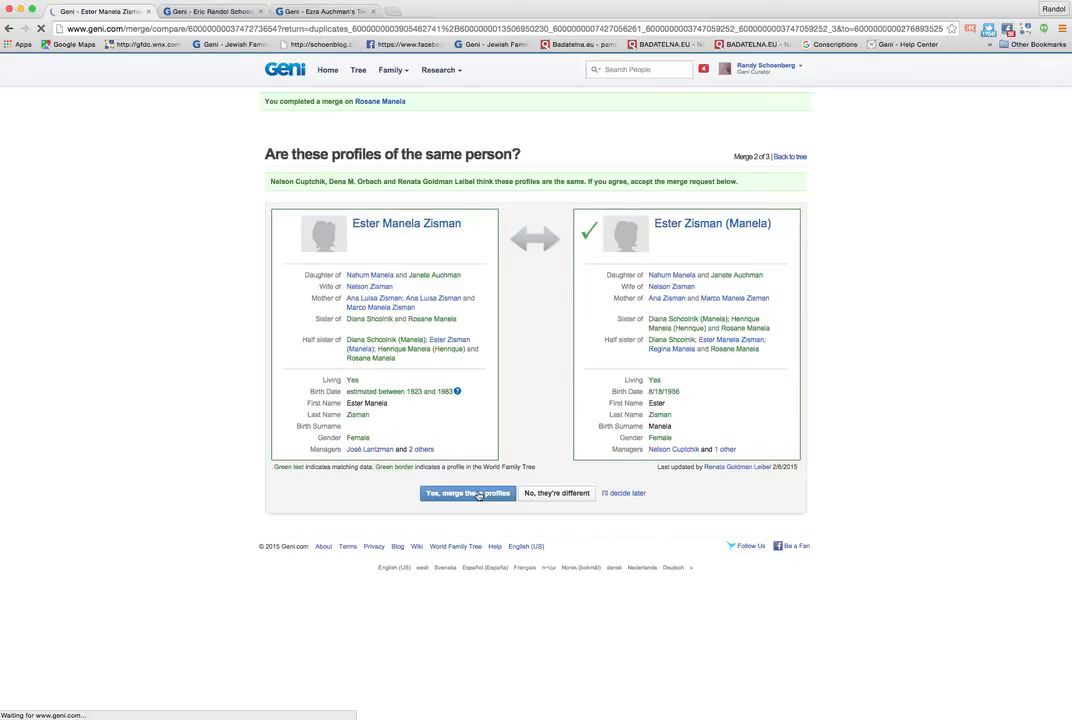
click(468, 492)
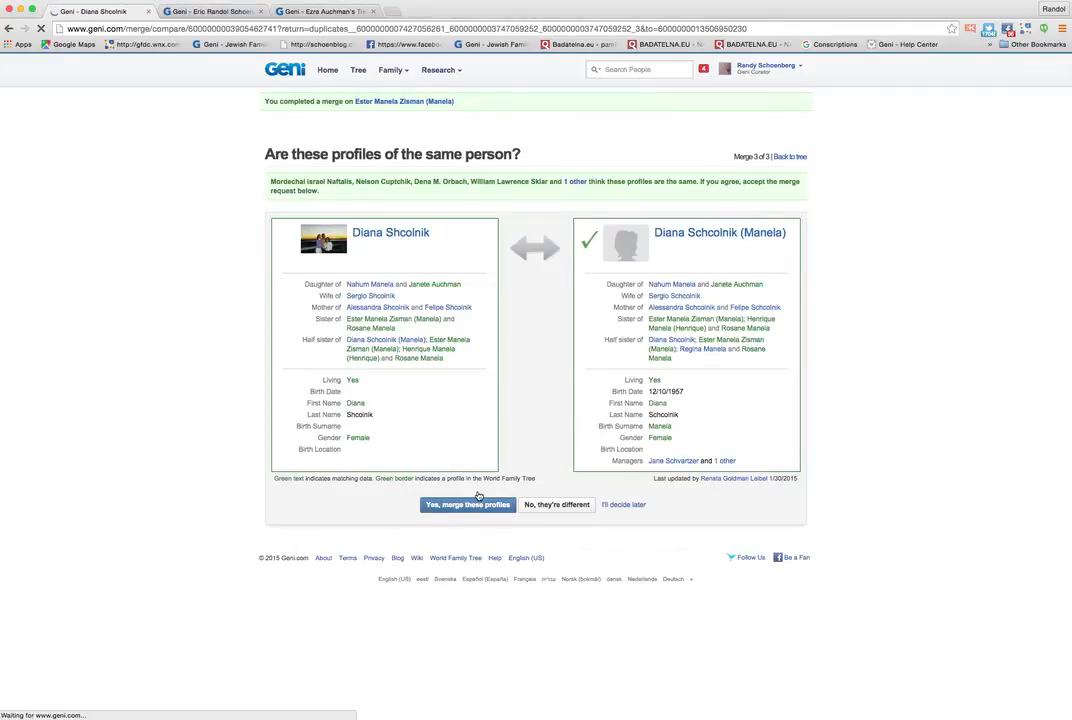
click(468, 504)
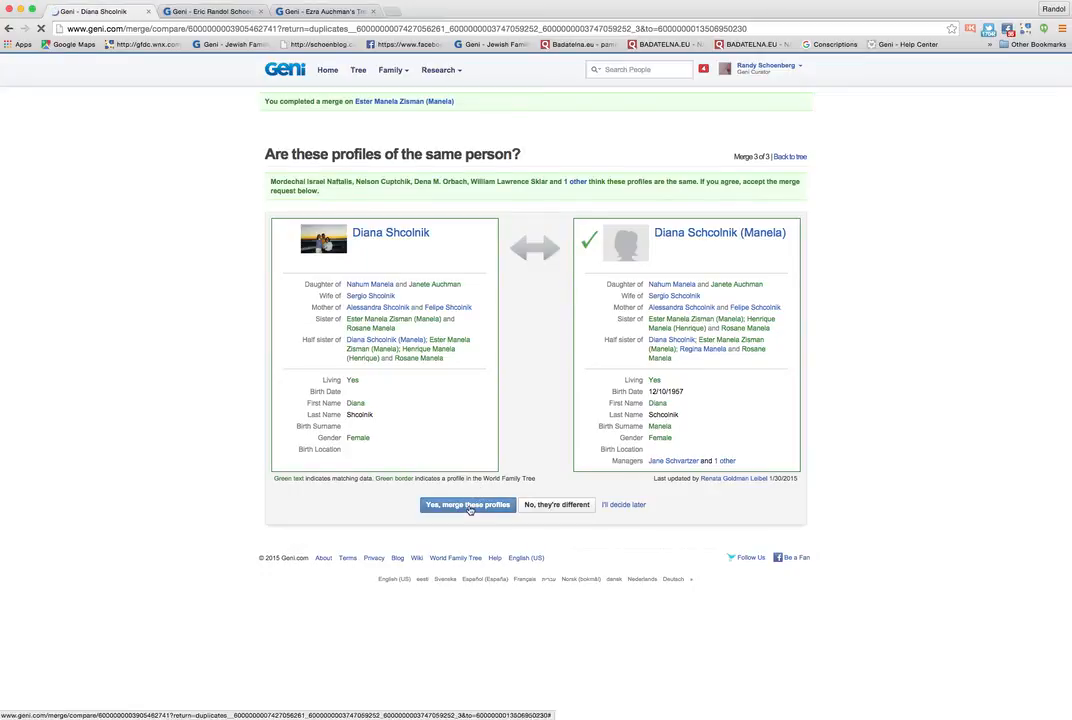
click(468, 504)
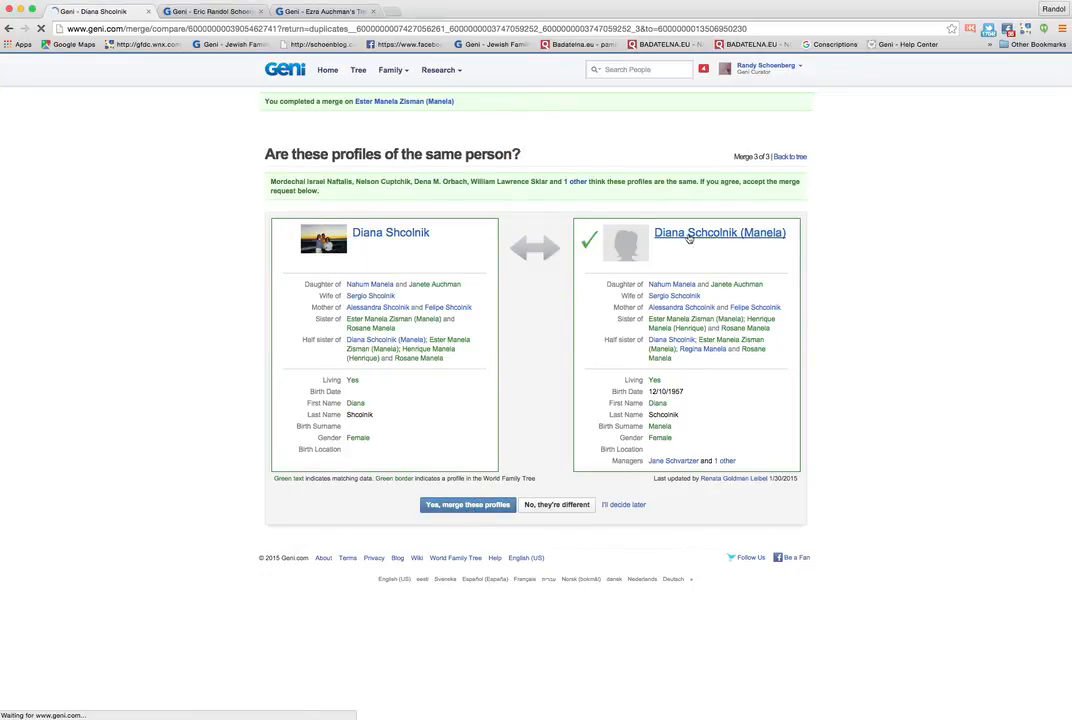
mouse_move(672, 400)
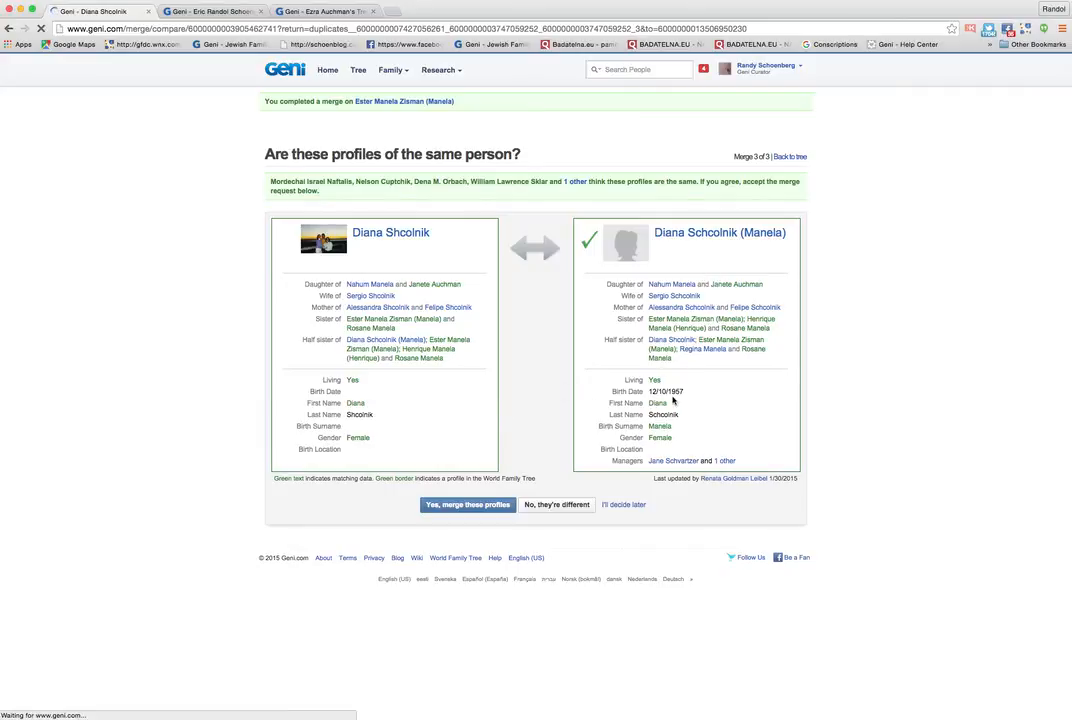